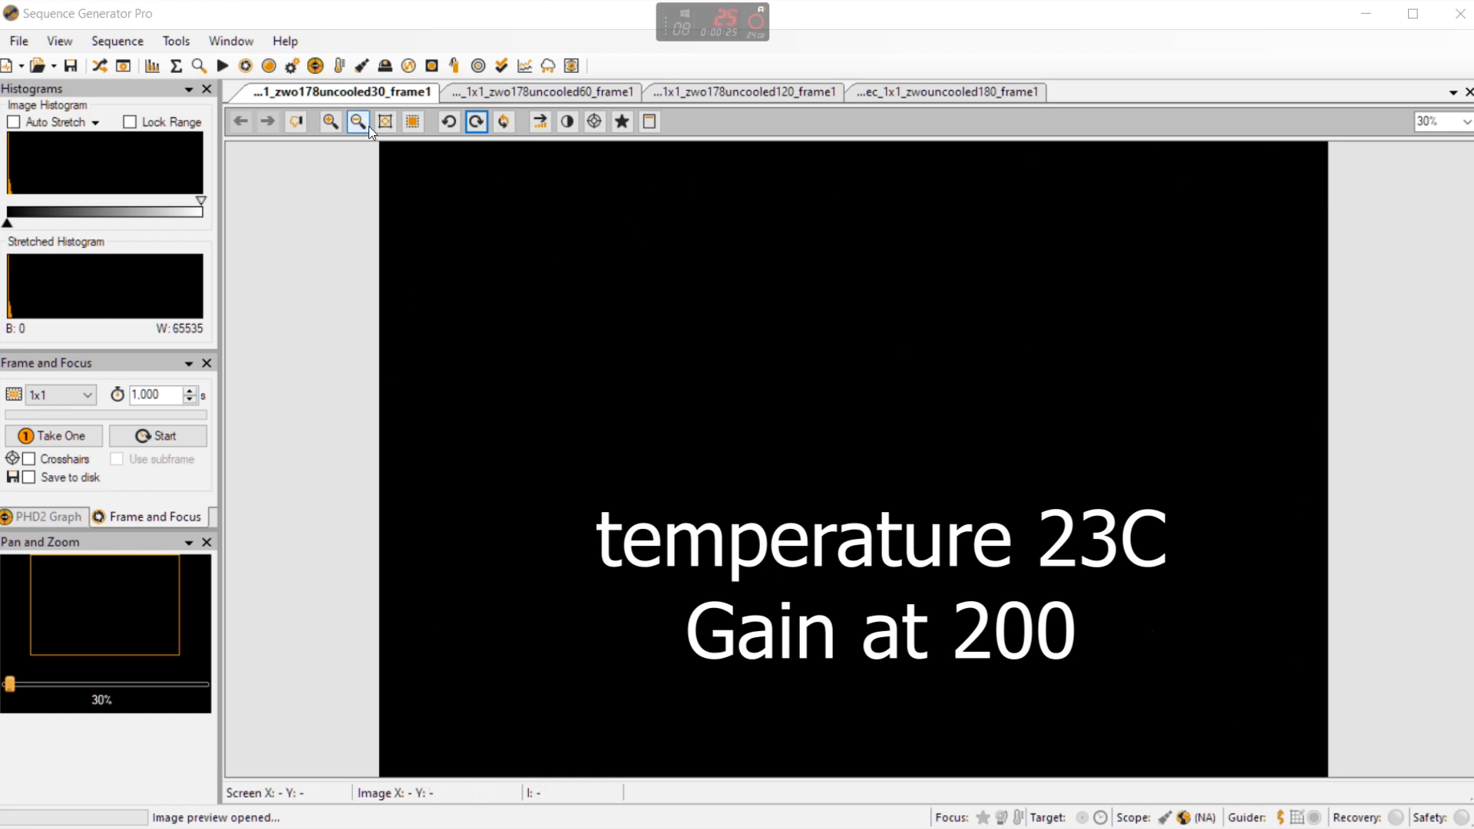
- Fit the whole 30-second uncooled dark frame in view before stretching it
{"action": "left_click", "coordinate": [354, 121]}
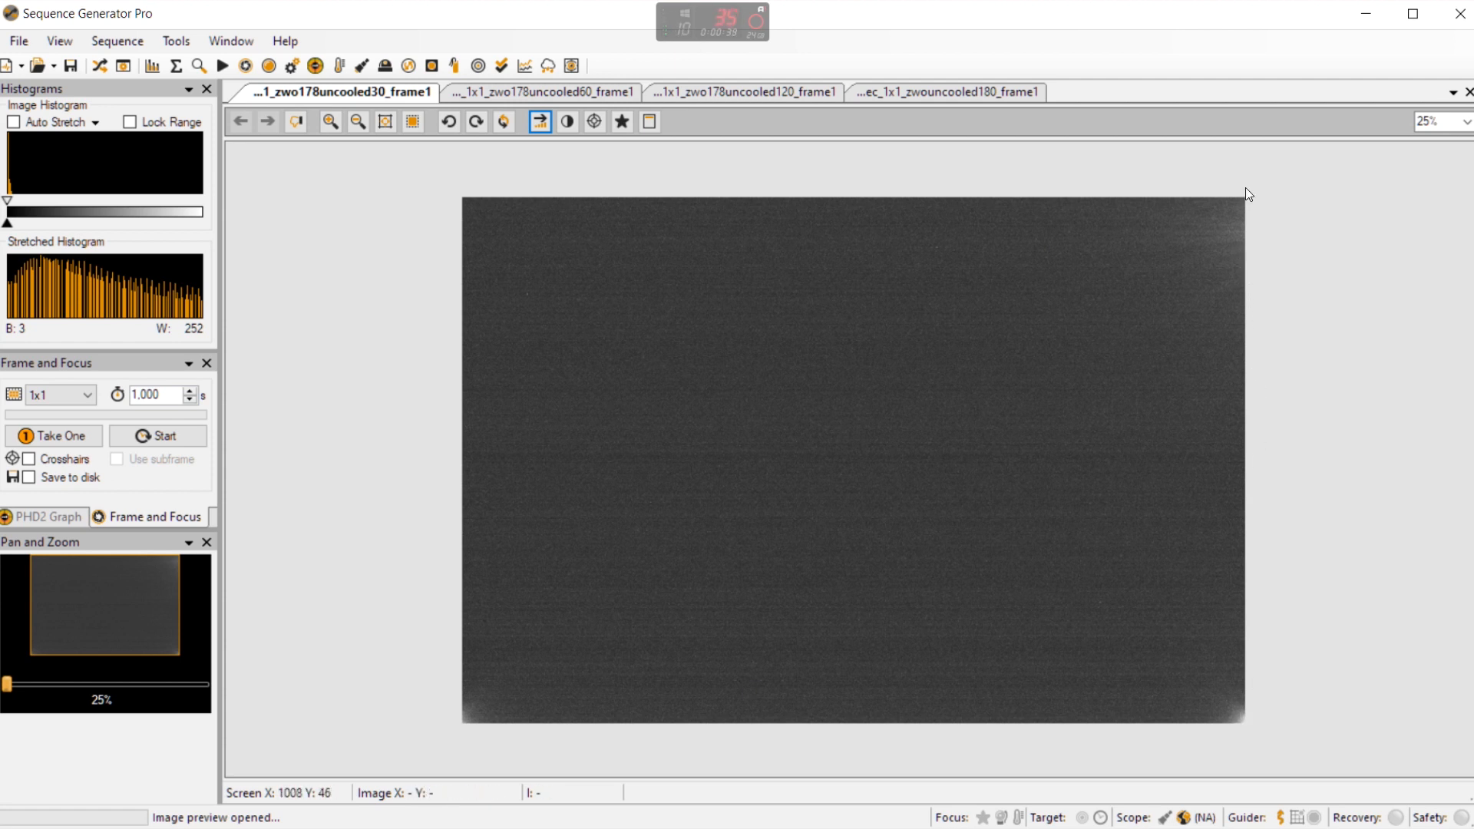
{"action": "mouse_move", "coordinate": [1029, 300]}
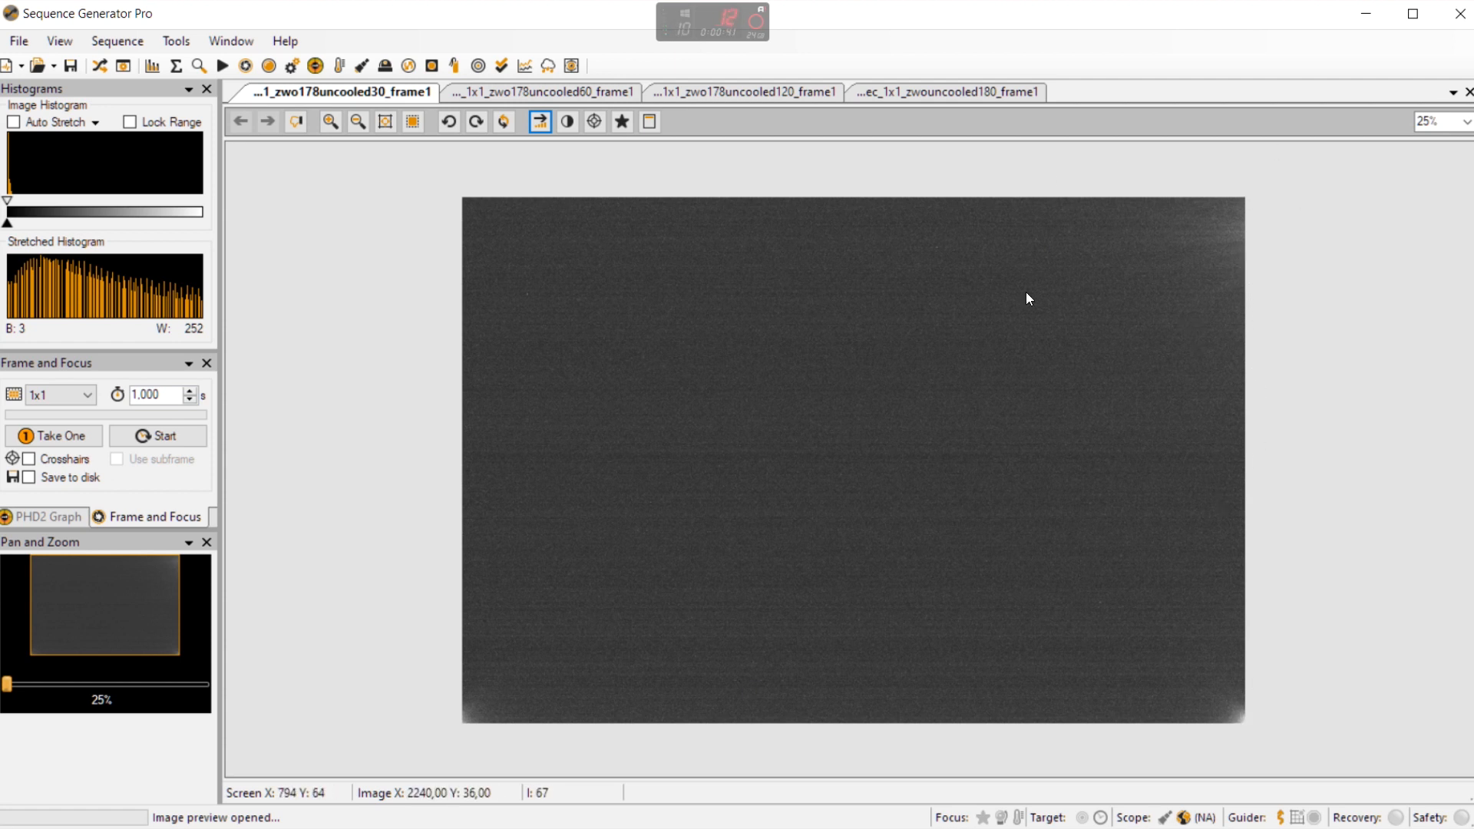
{"action": "mouse_move", "coordinate": [1158, 240]}
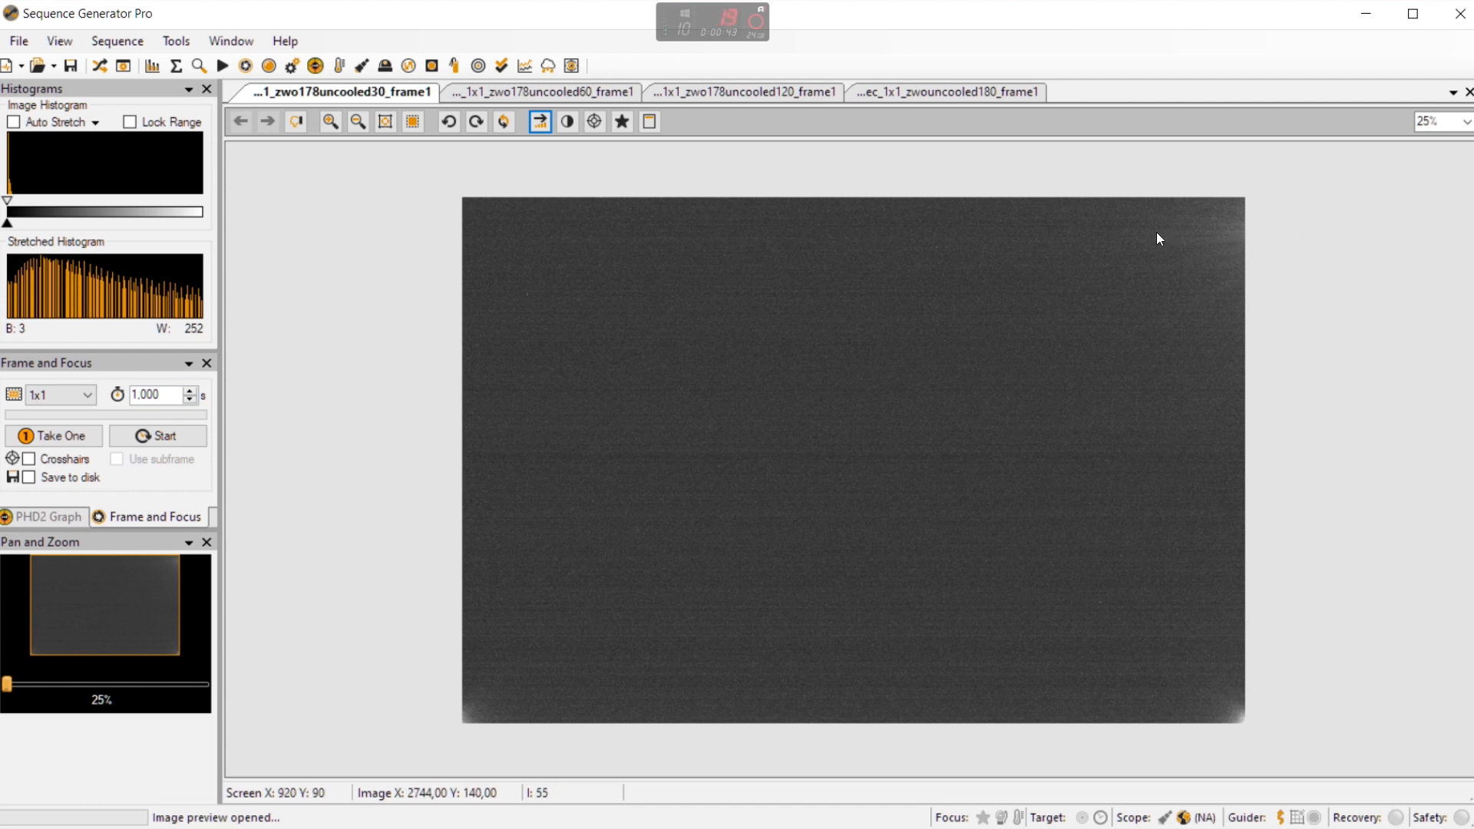
{"action": "mouse_move", "coordinate": [981, 253]}
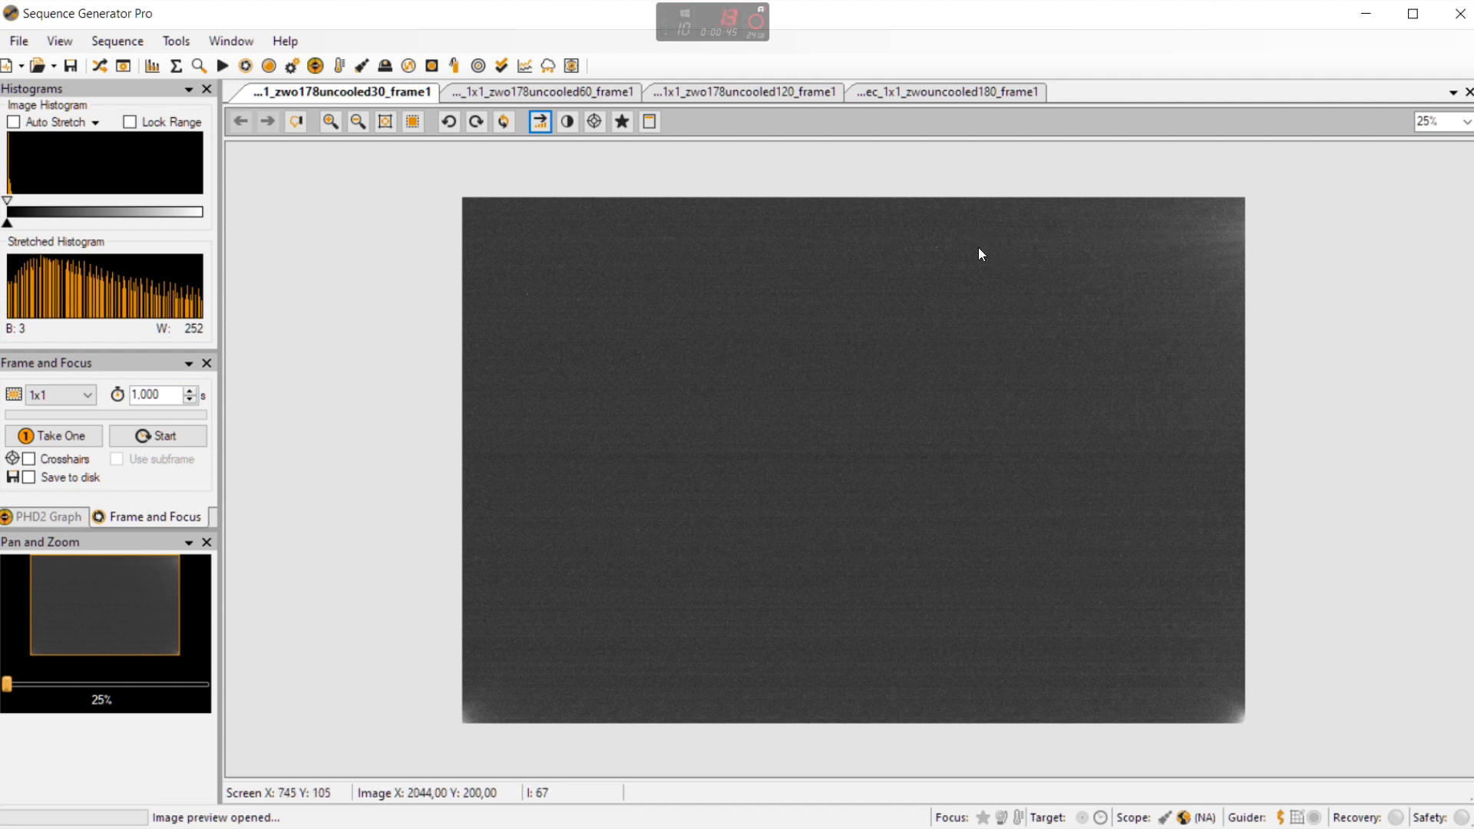
{"action": "mouse_move", "coordinate": [473, 259]}
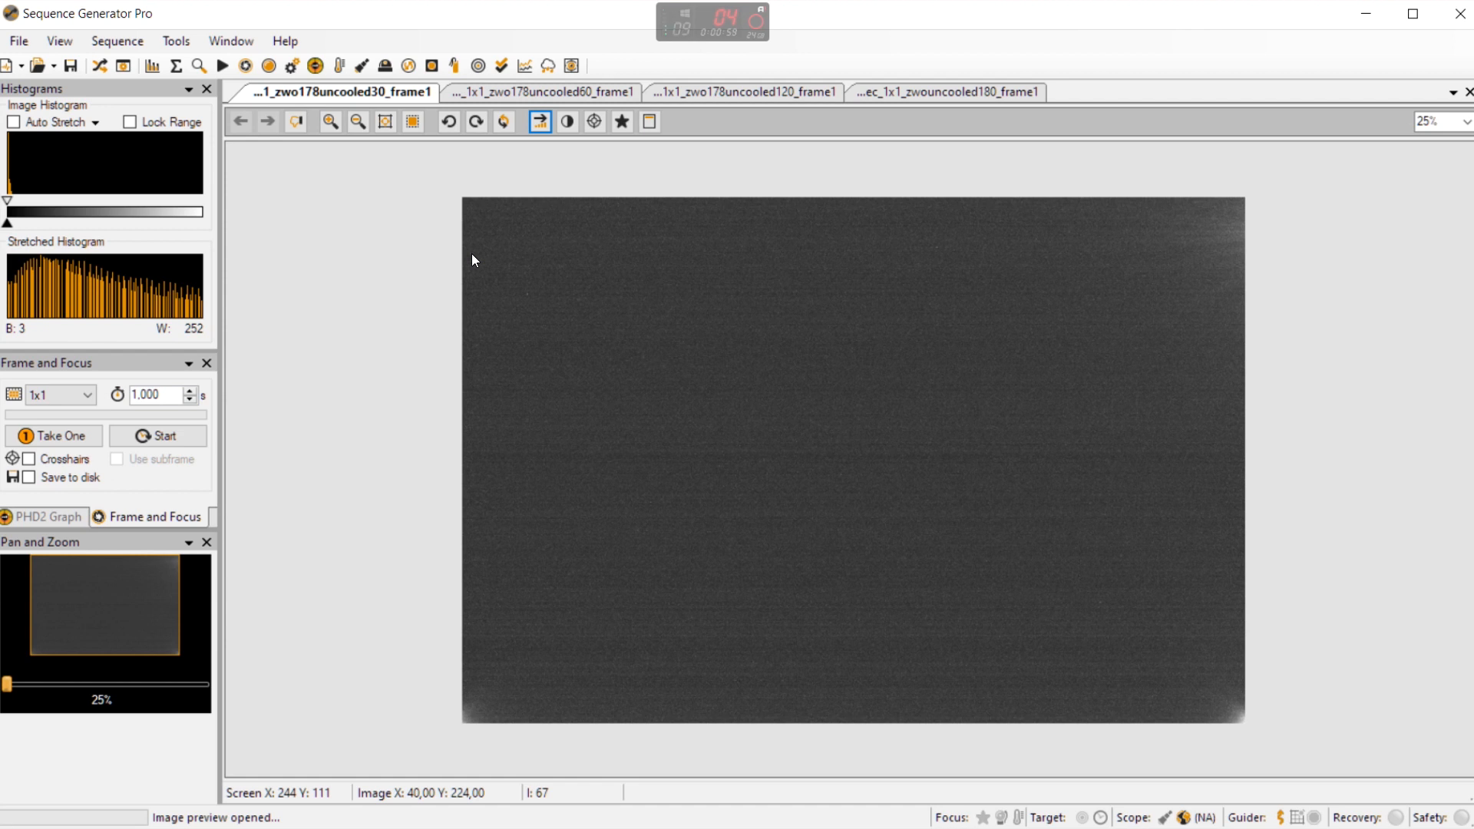
- Show the 30-second uncooled dark frame at 100% to inspect its fine noise
{"action": "left_click", "coordinate": [328, 121]}
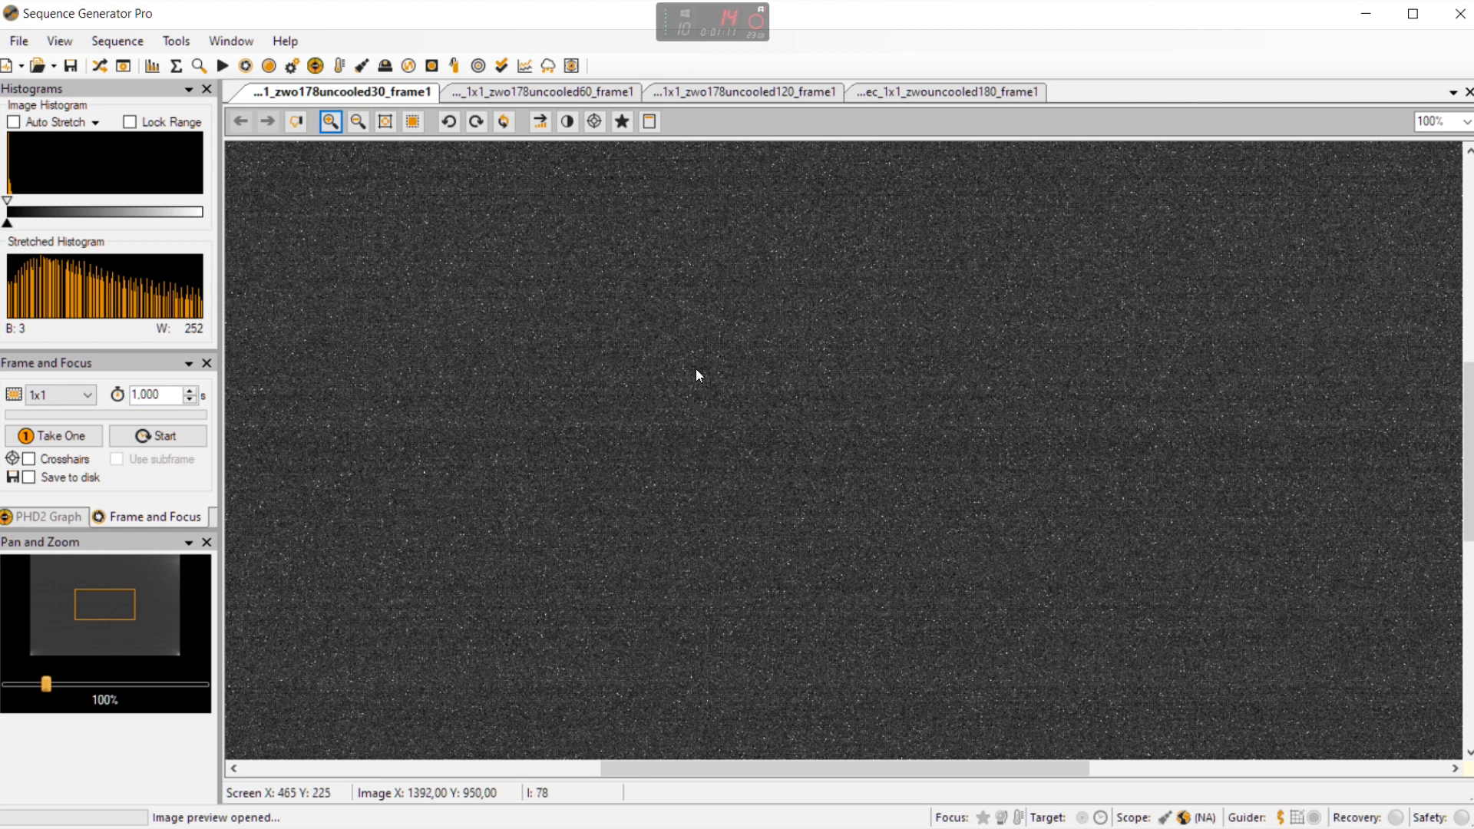
{"action": "mouse_move", "coordinate": [823, 397]}
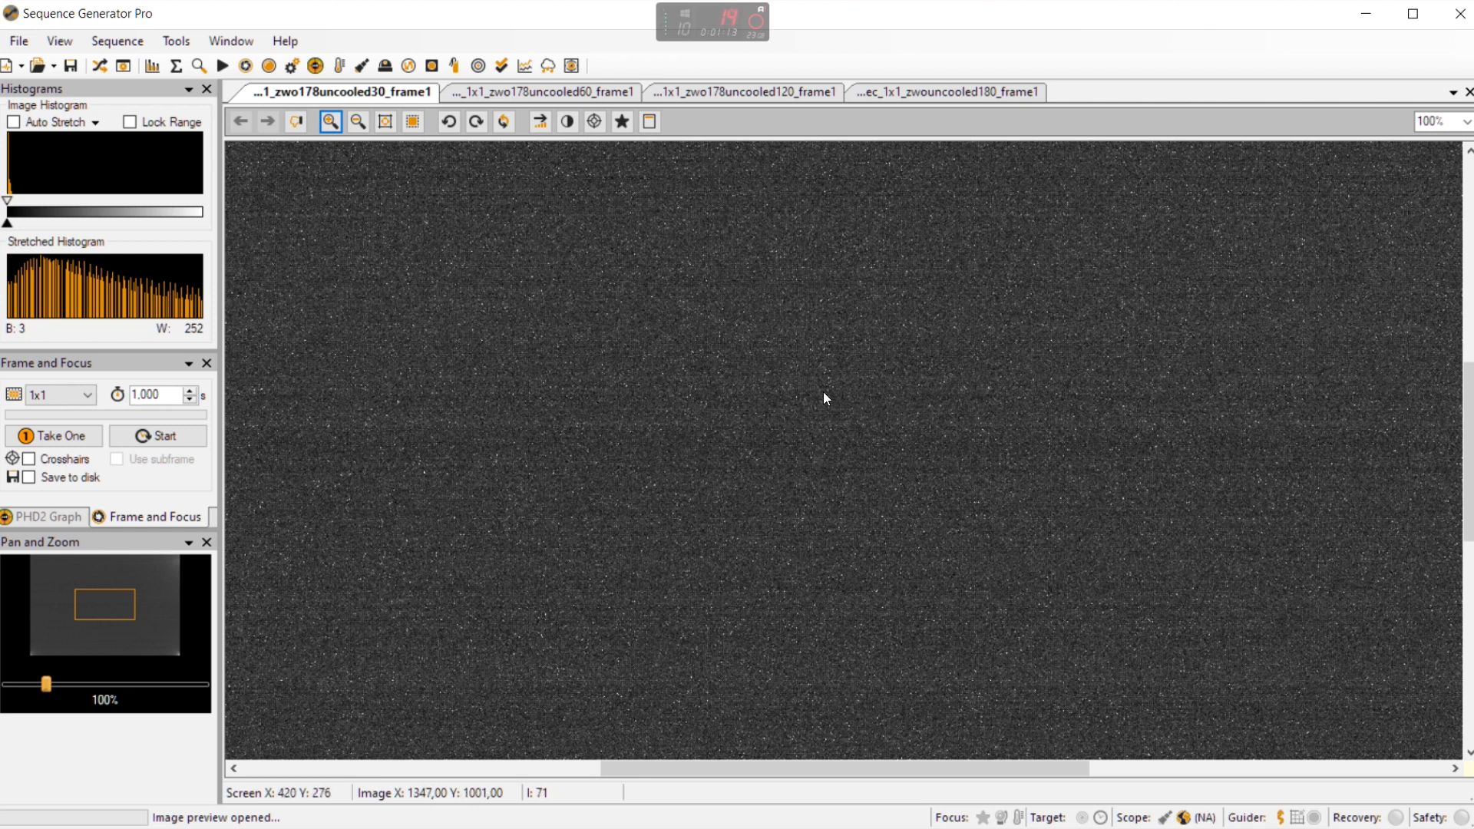
{"action": "mouse_move", "coordinate": [777, 403]}
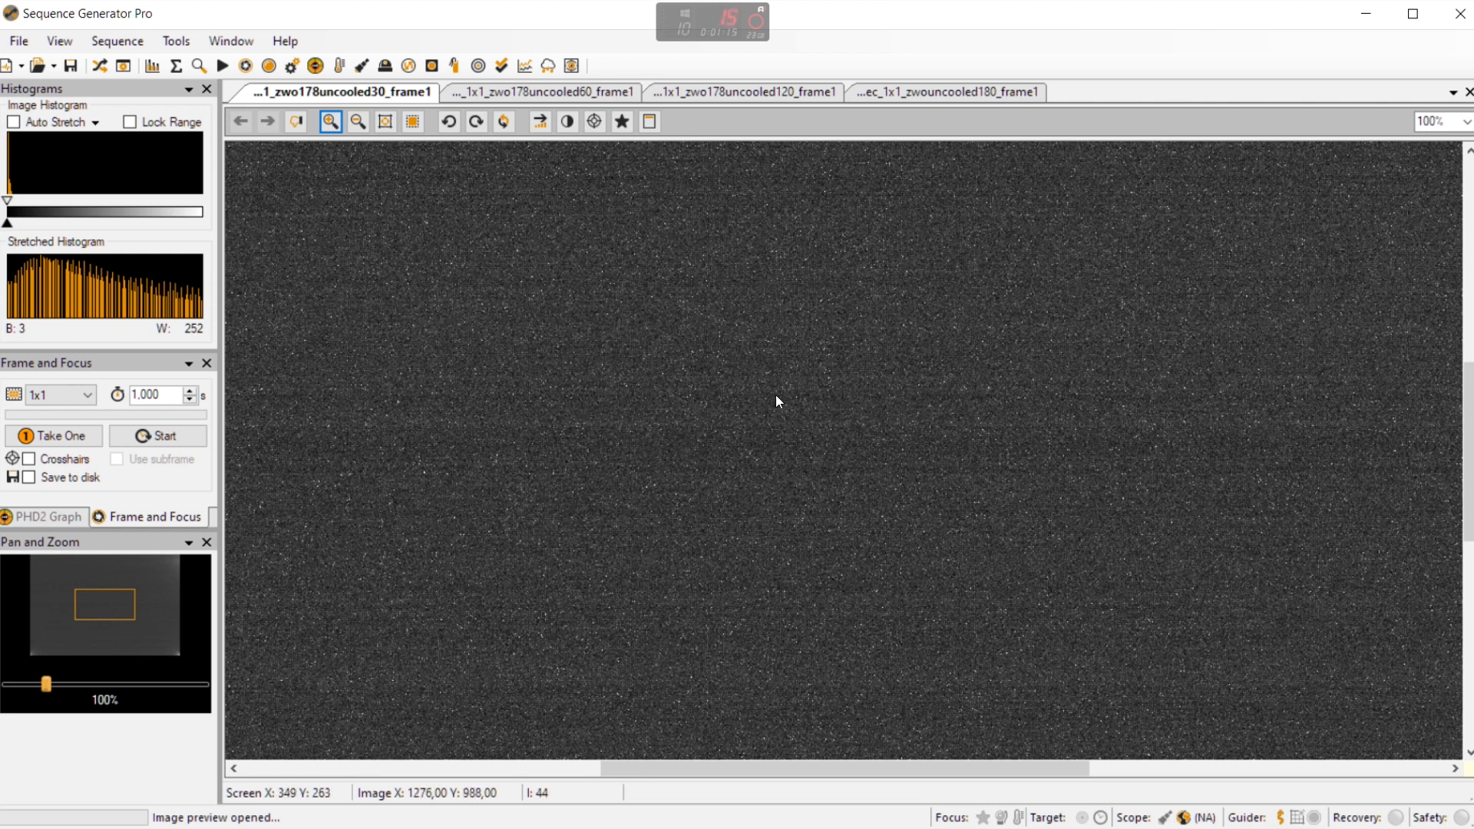
{"action": "mouse_move", "coordinate": [533, 113]}
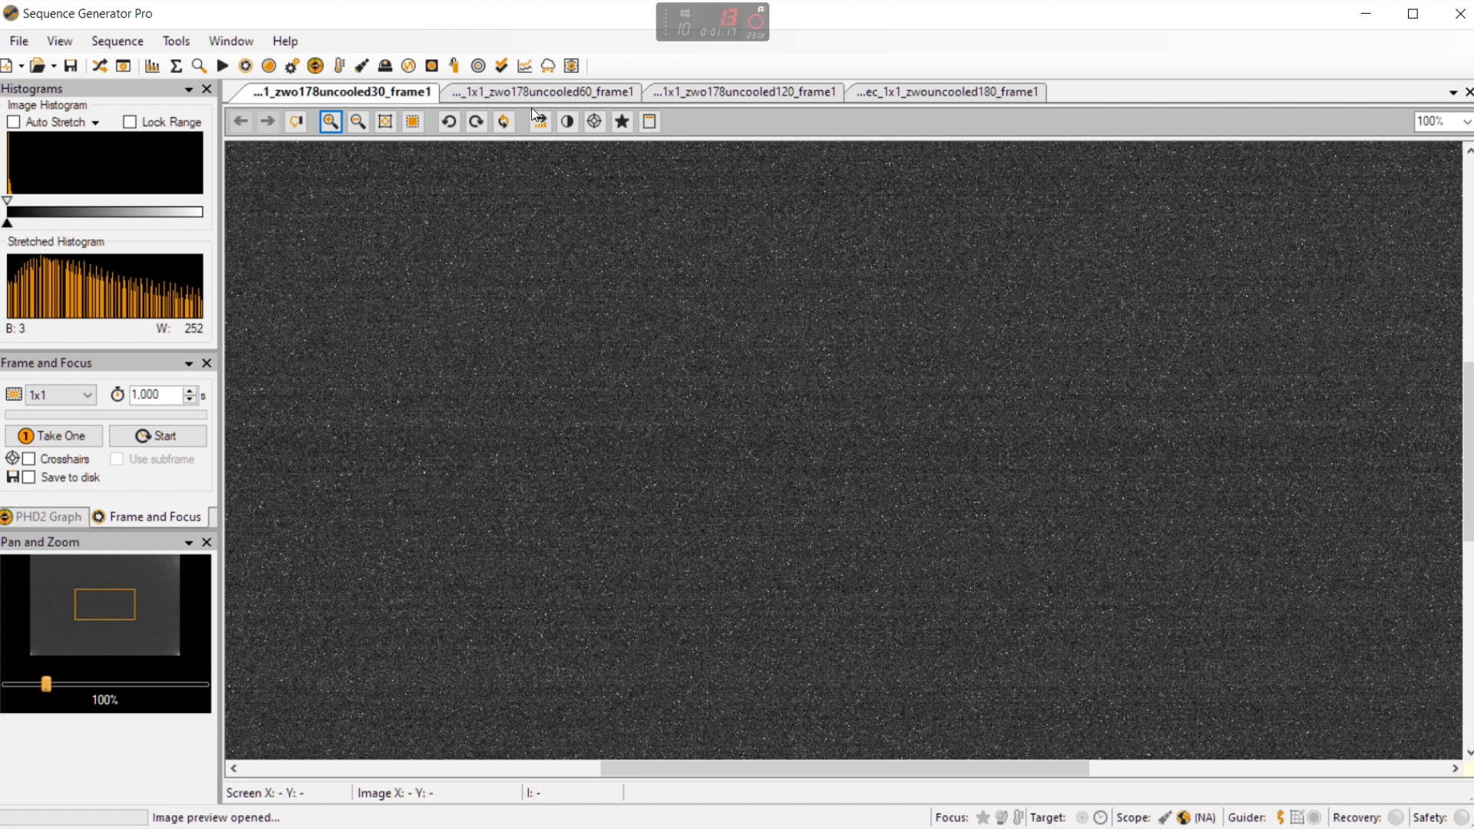
- Show the 60-second uncooled dark frame whole and auto-stretched, revealing noise and corner glow
{"action": "left_click", "coordinate": [540, 92]}
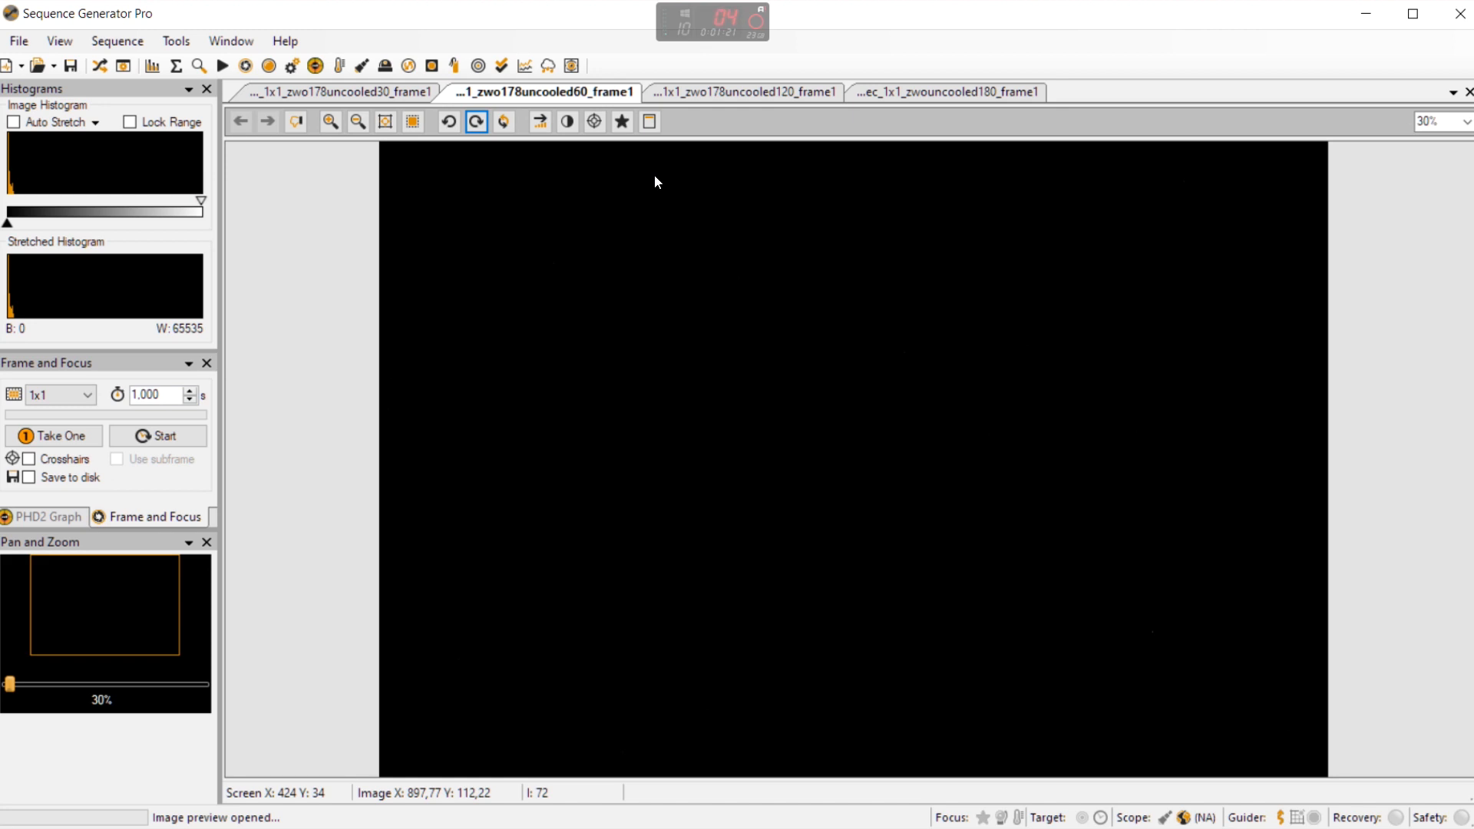
{"action": "left_click", "coordinate": [356, 121]}
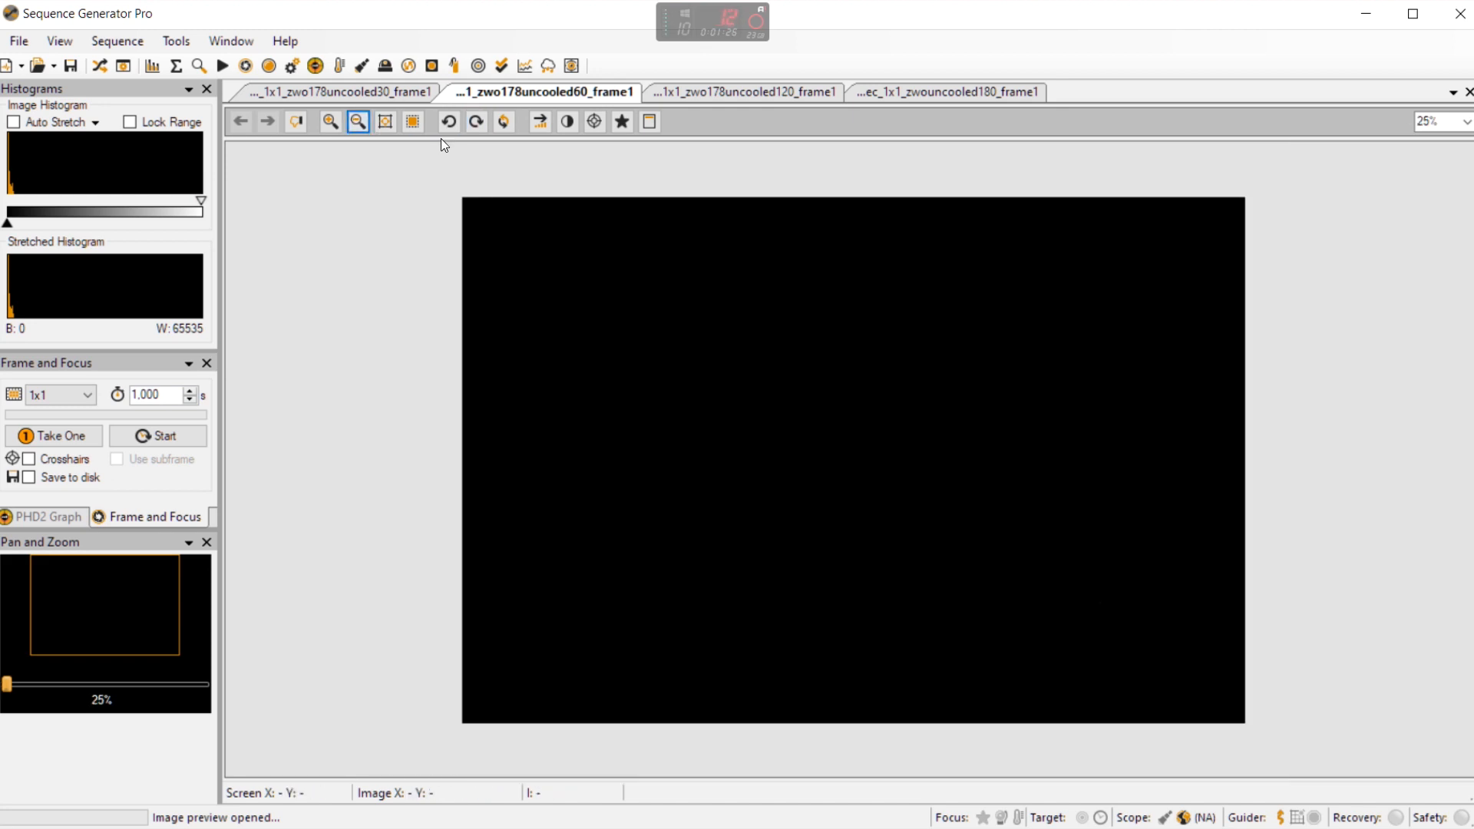
{"action": "left_click", "coordinate": [539, 121]}
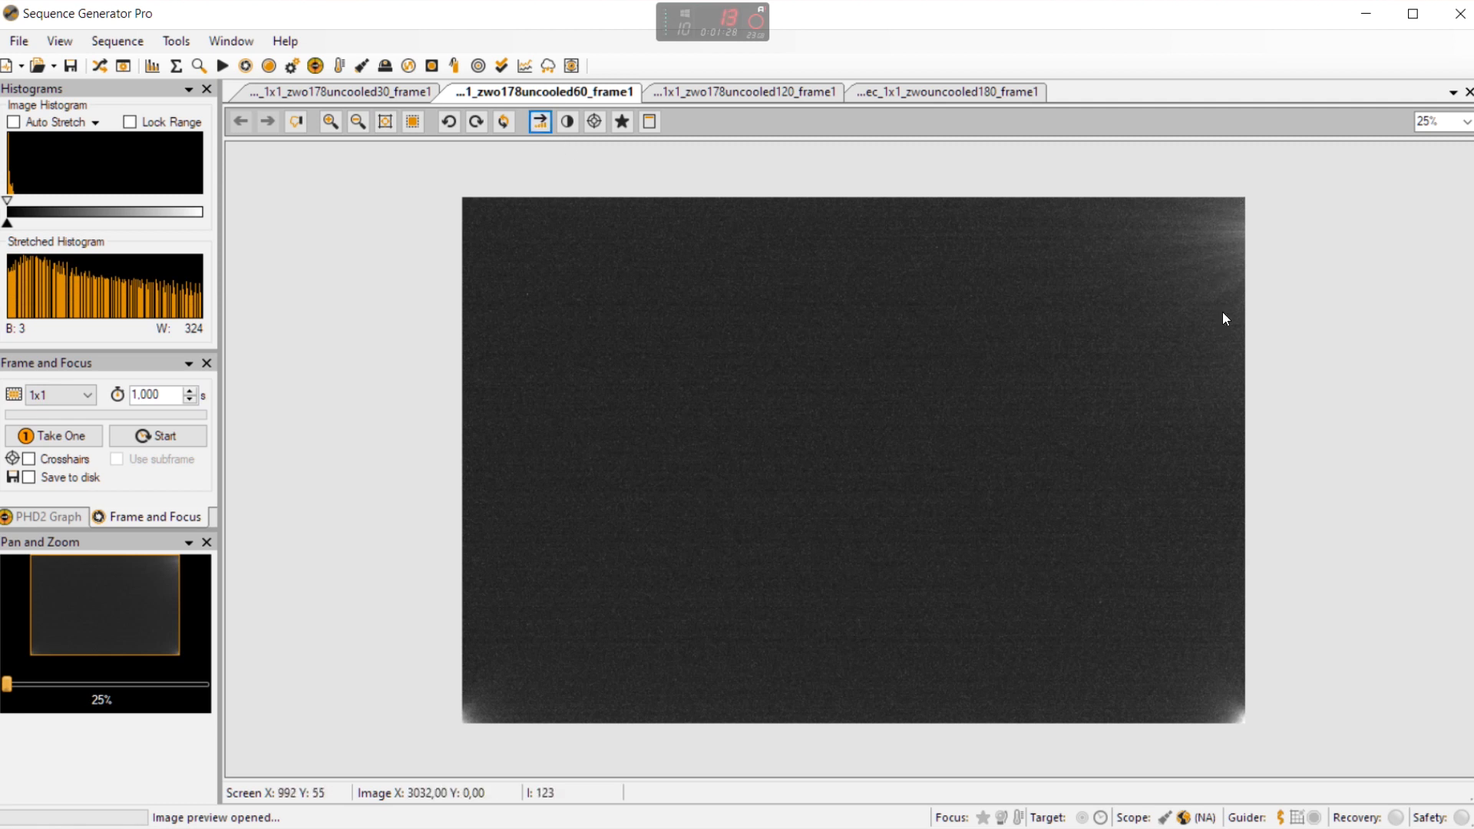
{"action": "mouse_move", "coordinate": [956, 737]}
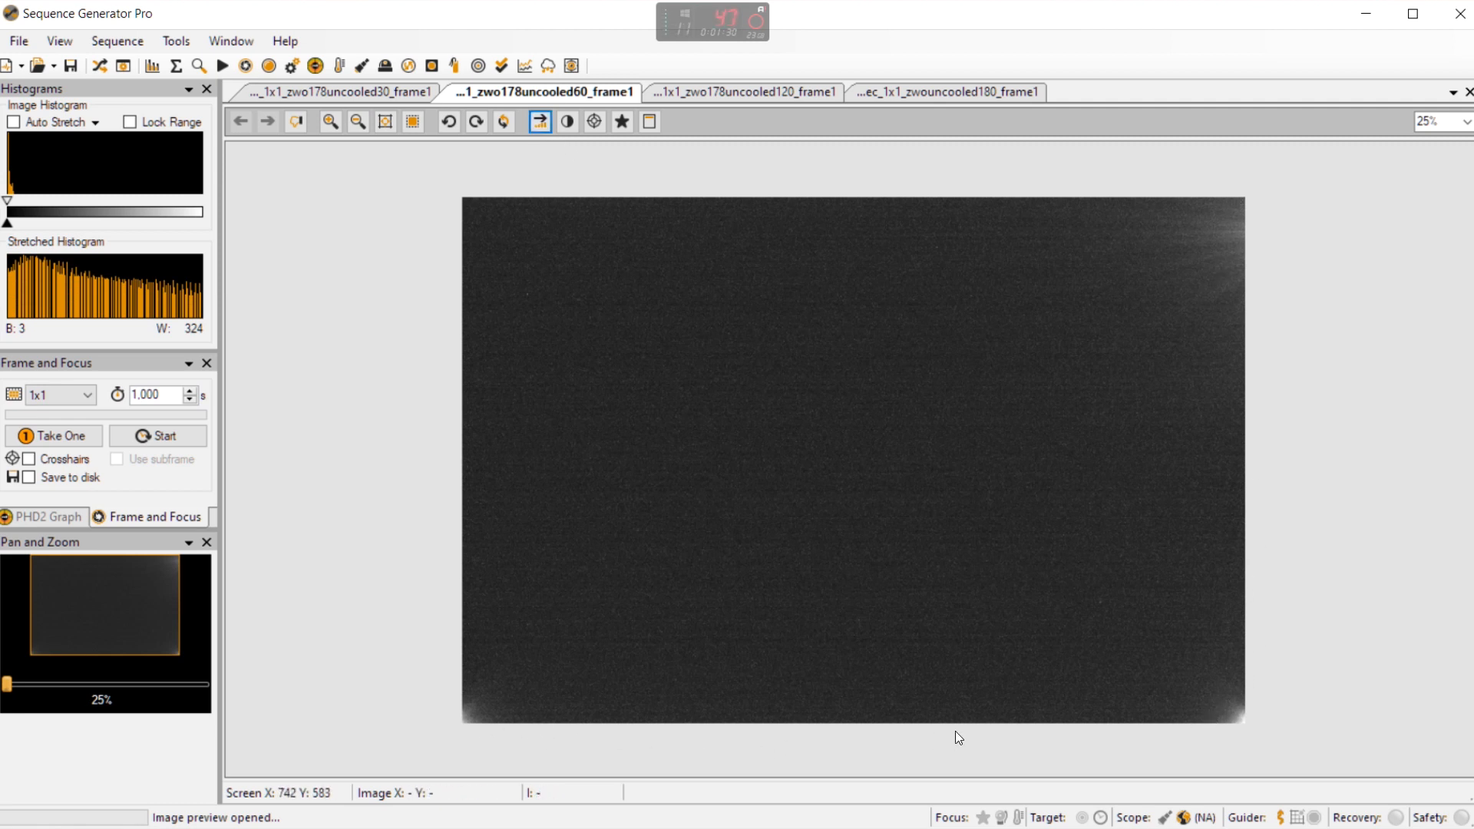
{"action": "mouse_move", "coordinate": [1289, 201]}
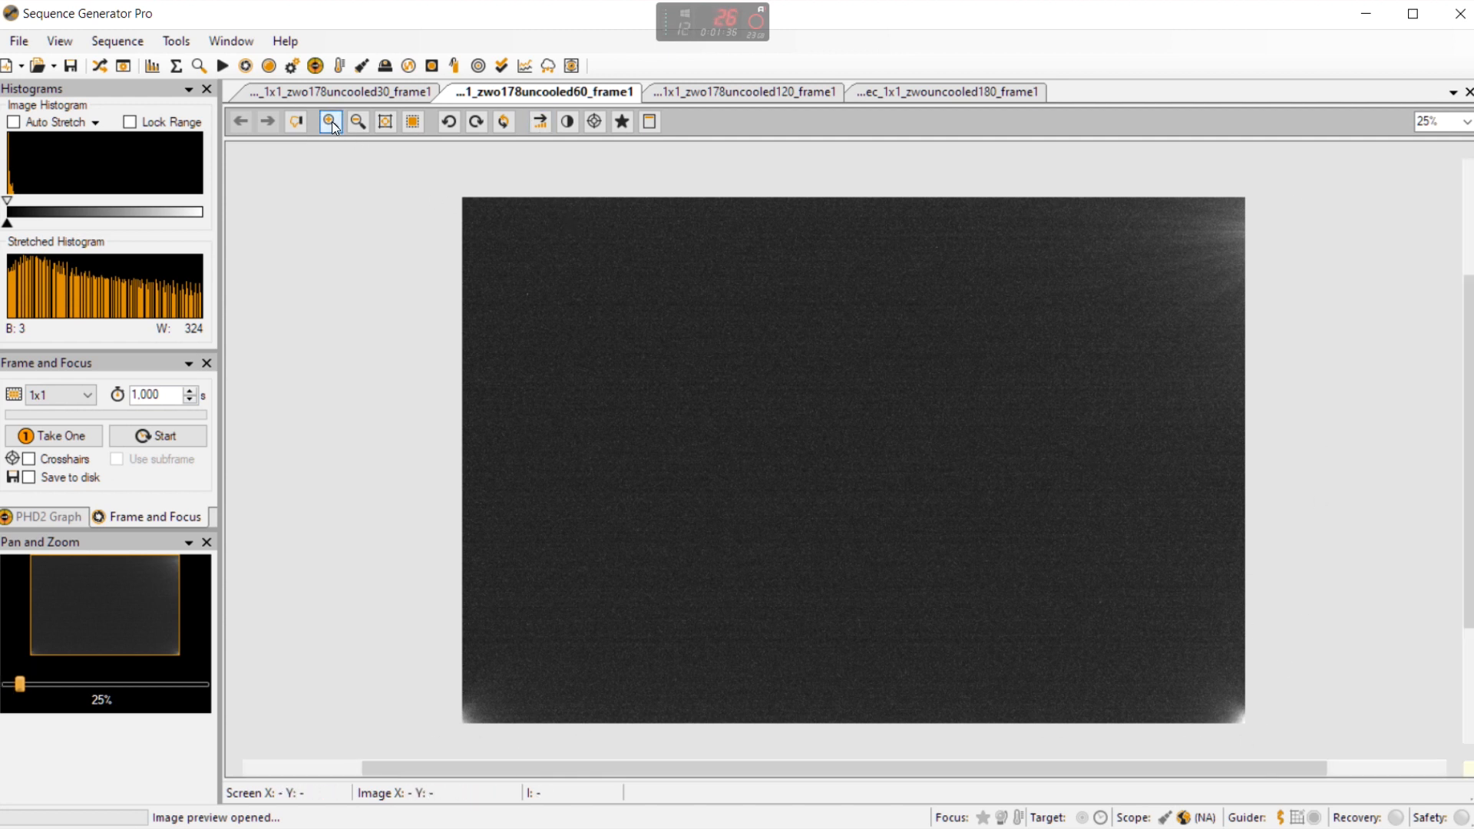
- Magnify the stretched 60-second uncooled frame to inspect its speckled noise up close
{"action": "left_click", "coordinate": [329, 123]}
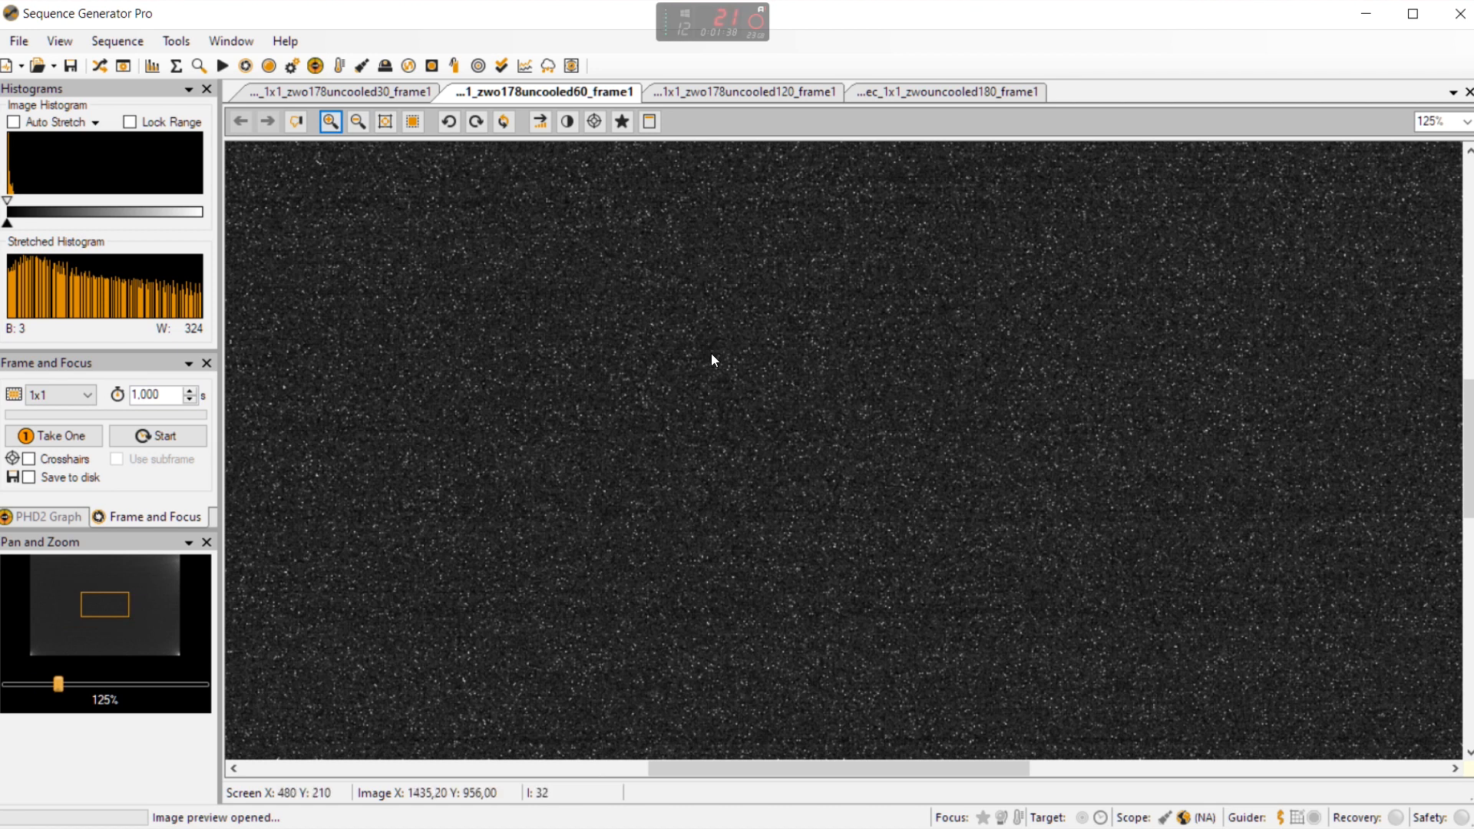
{"action": "mouse_move", "coordinate": [753, 395]}
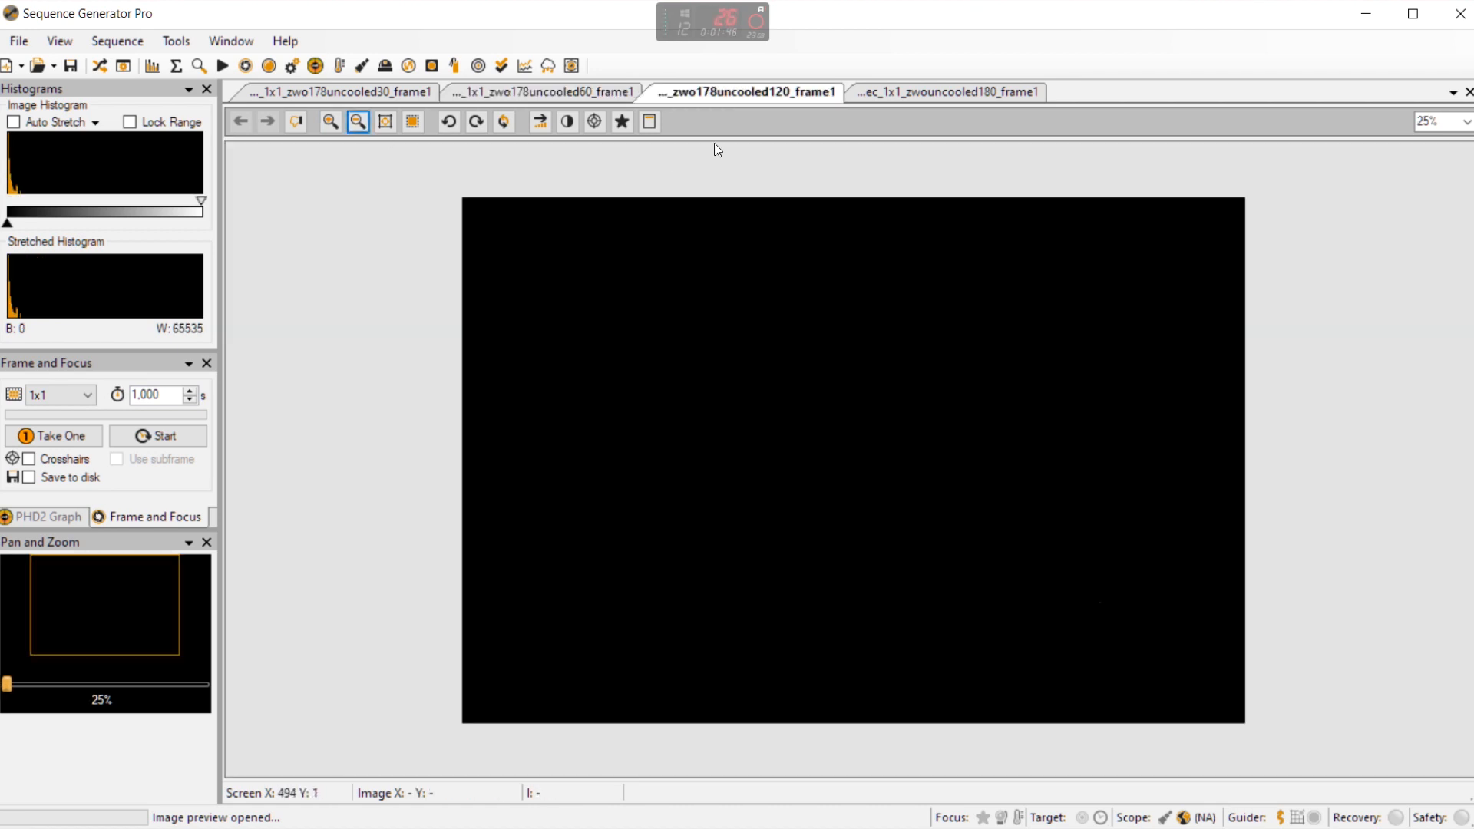
{"action": "mouse_move", "coordinate": [455, 147]}
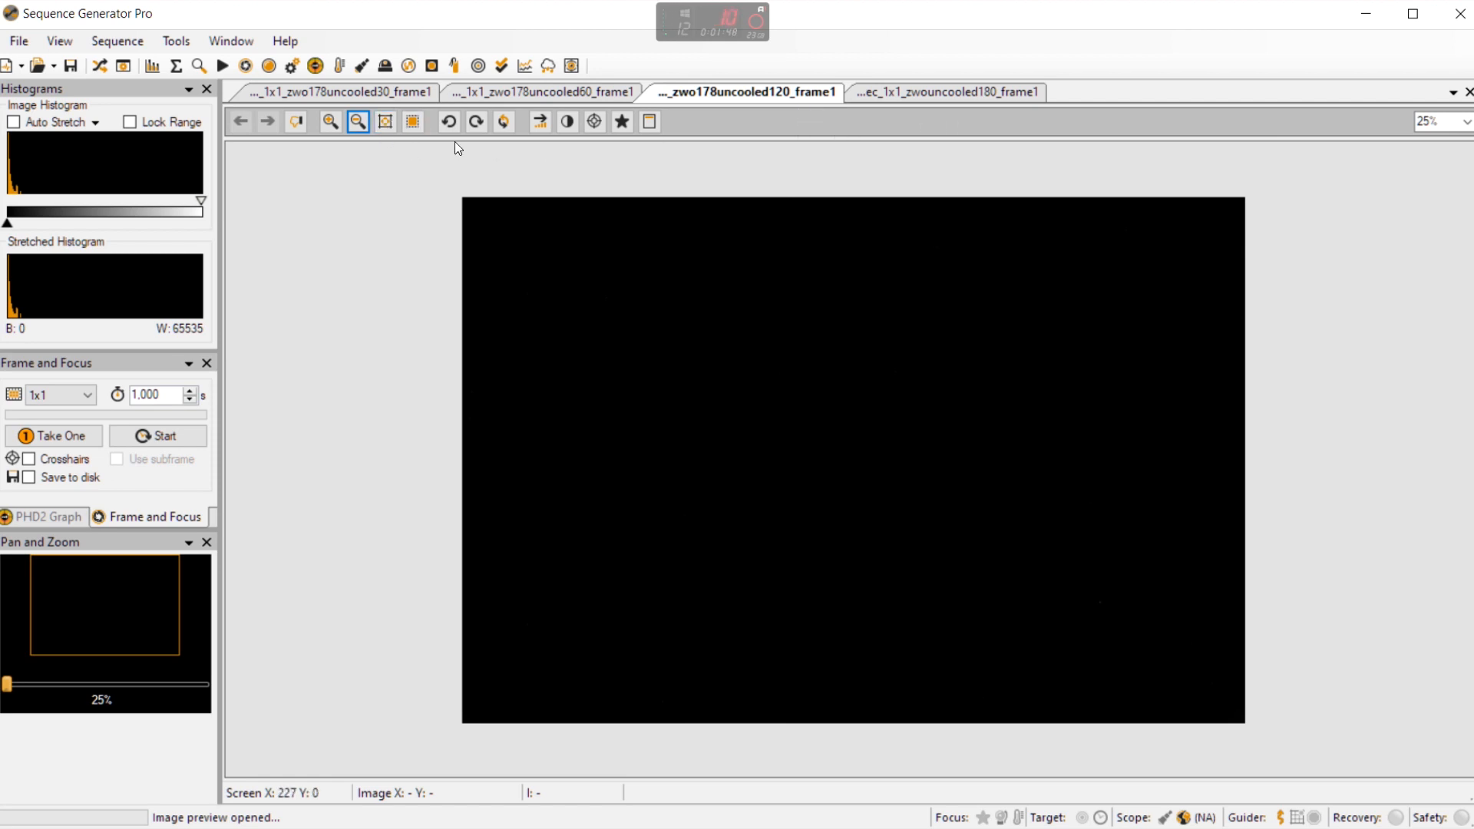
- Auto-stretch the 120-second uncooled dark frame and view its noise at 100%
{"action": "left_click", "coordinate": [539, 121]}
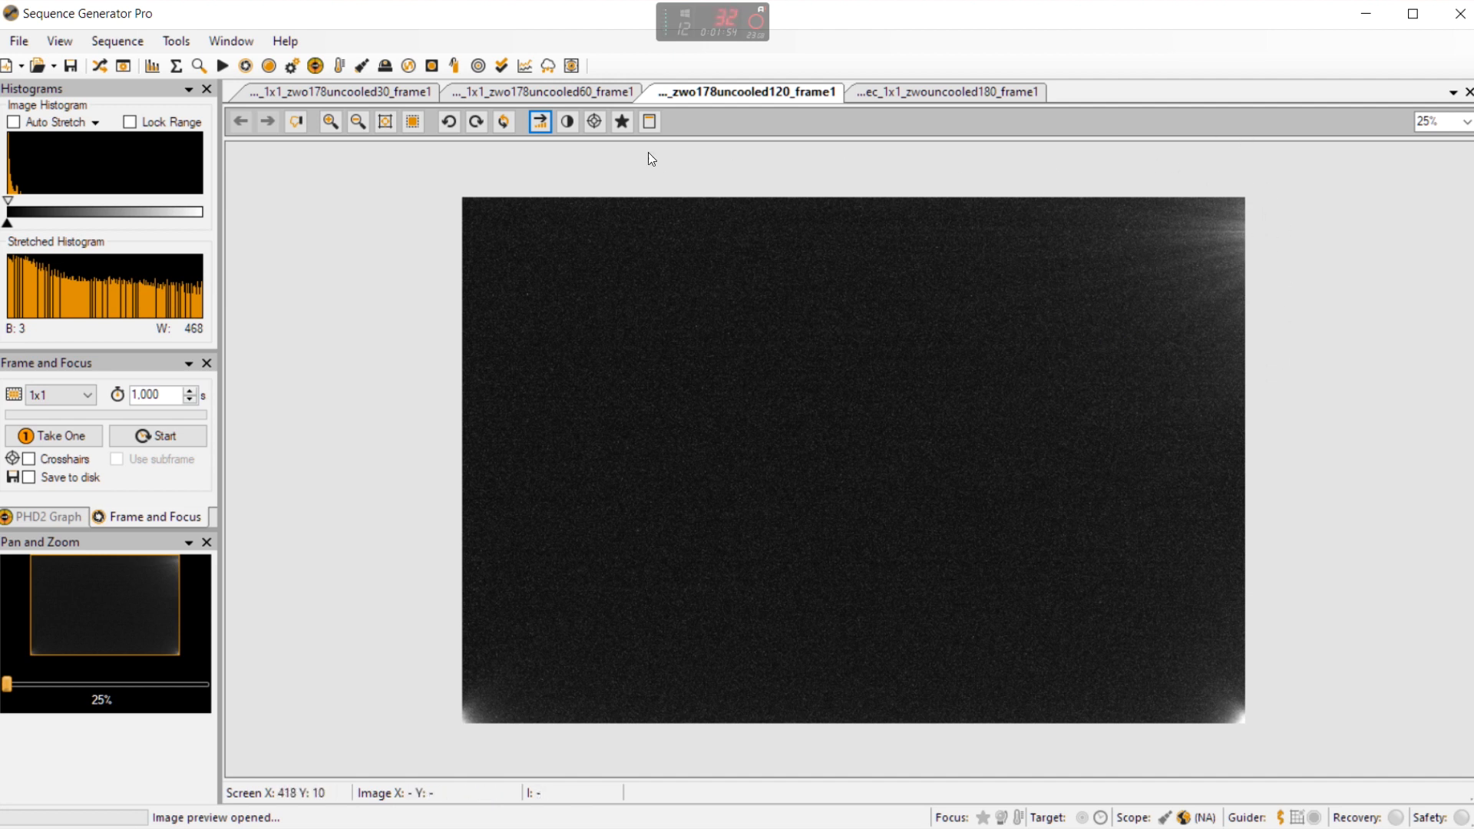
{"action": "mouse_move", "coordinate": [1248, 241]}
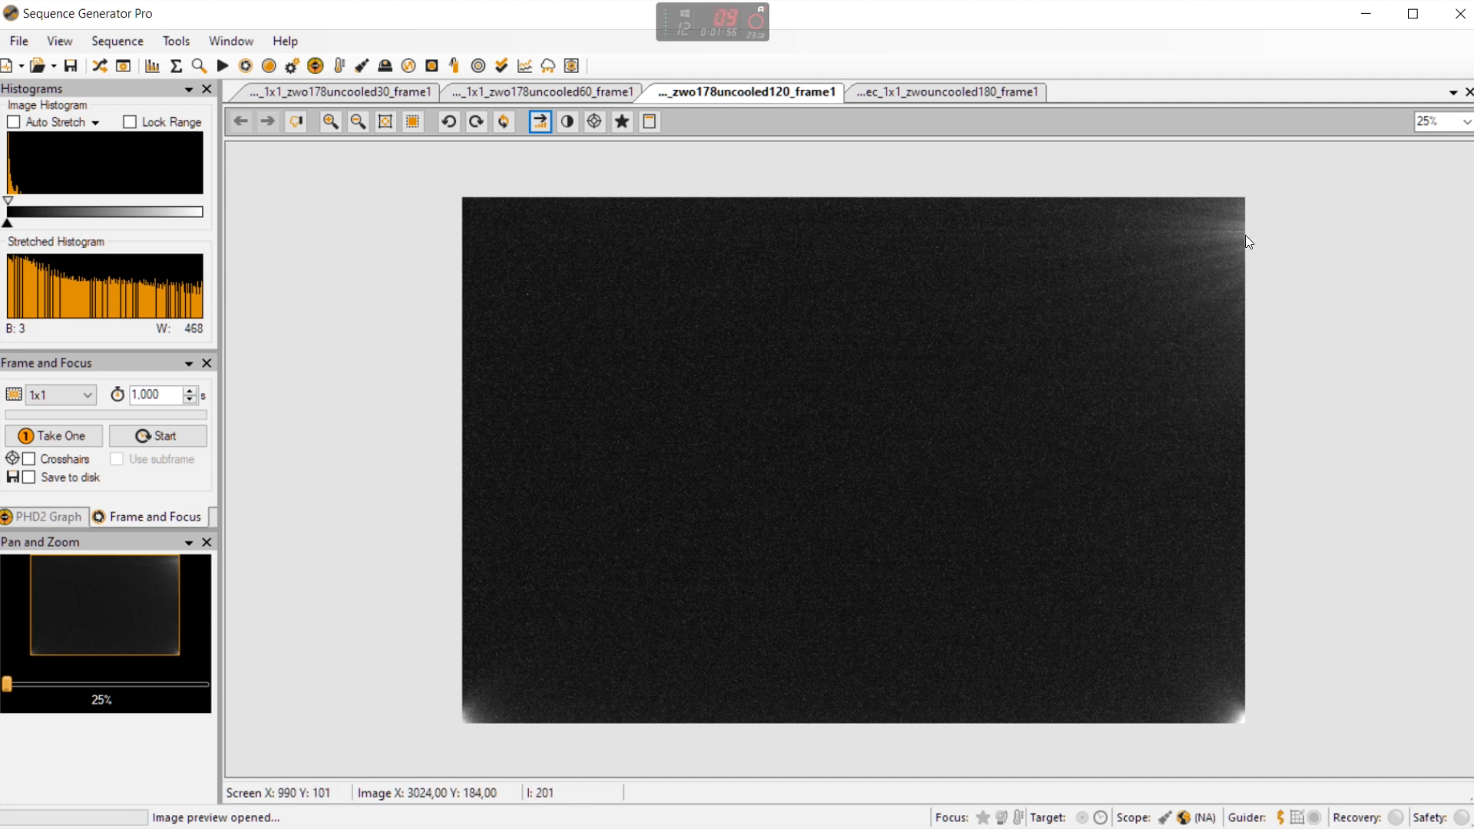
{"action": "mouse_move", "coordinate": [1181, 254]}
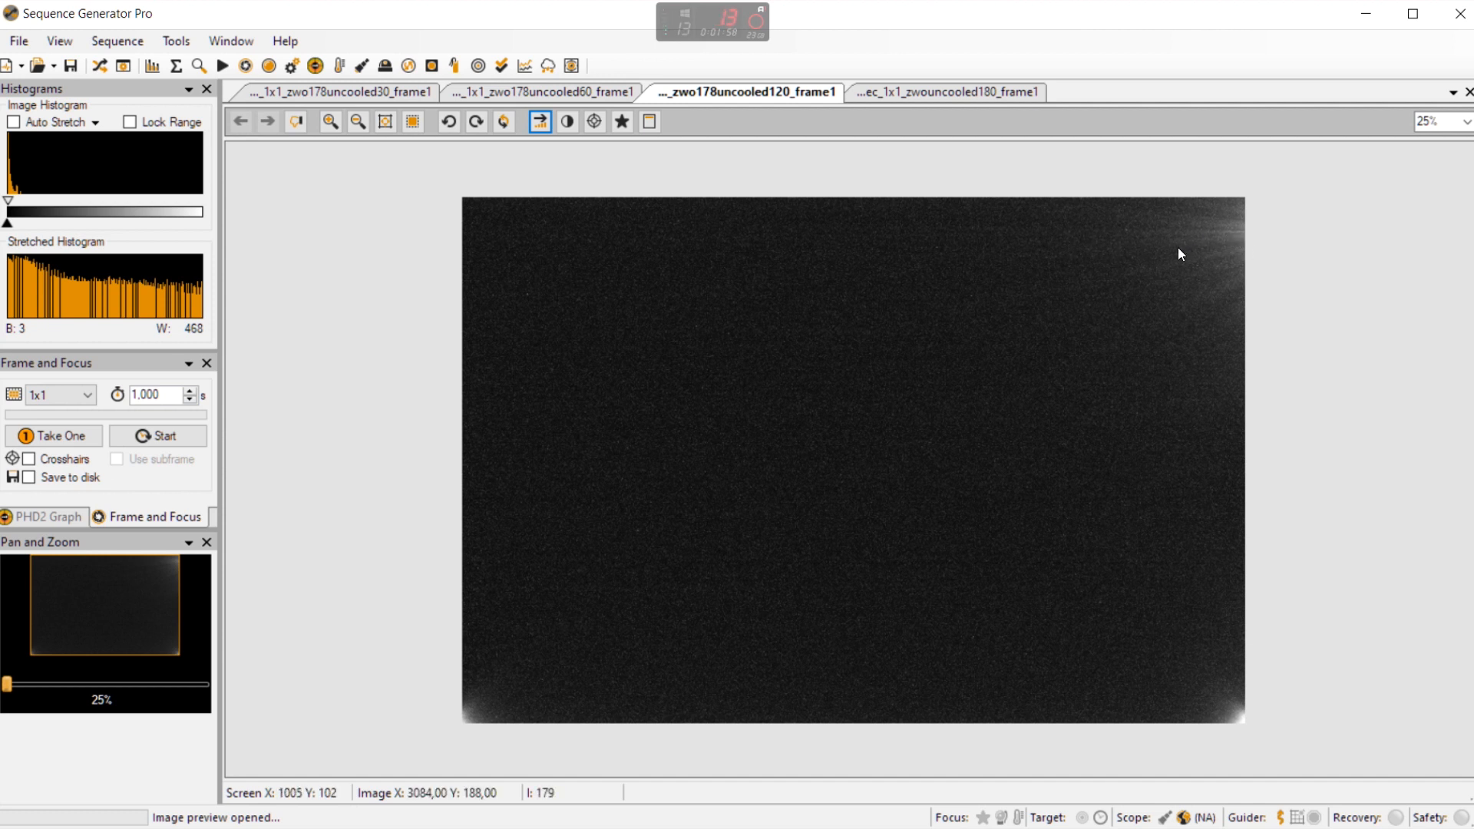
{"action": "mouse_move", "coordinate": [981, 336]}
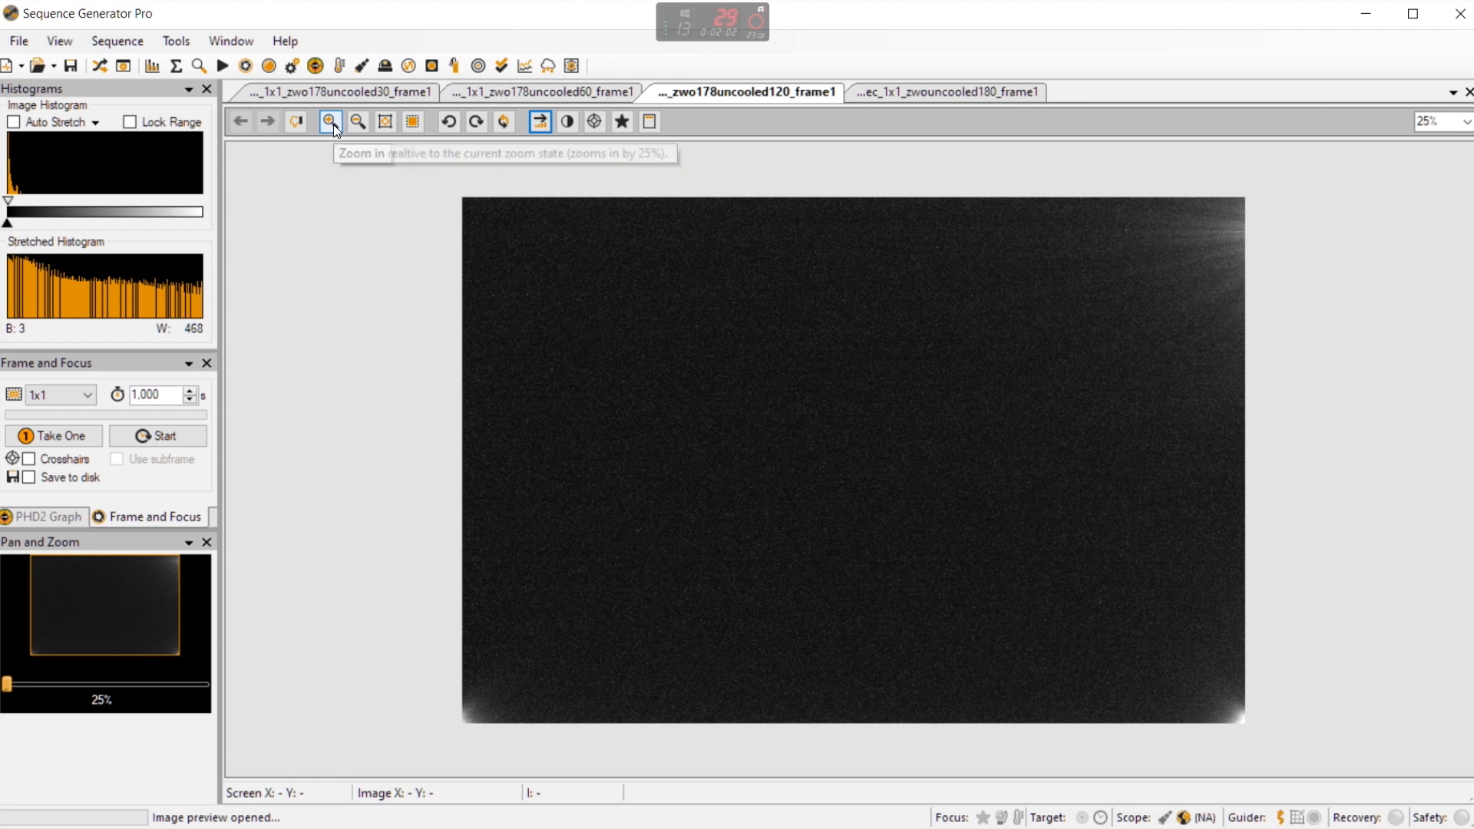
{"action": "left_click", "coordinate": [328, 122]}
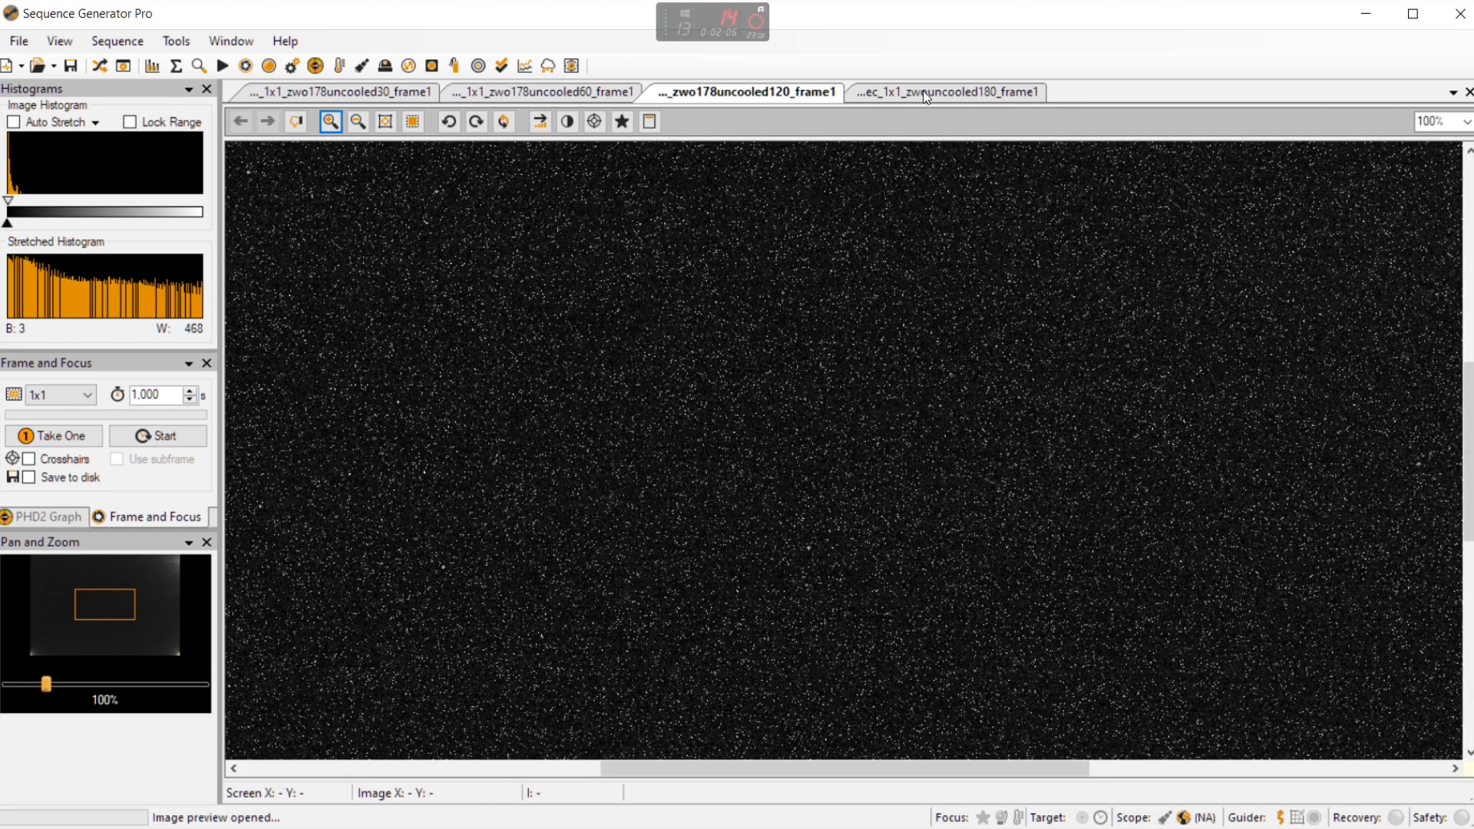
- Stretch the 180-second uncooled dark frame, fit it whole, then enlarge to 100% to inspect pixel noise
{"action": "left_click", "coordinate": [539, 122]}
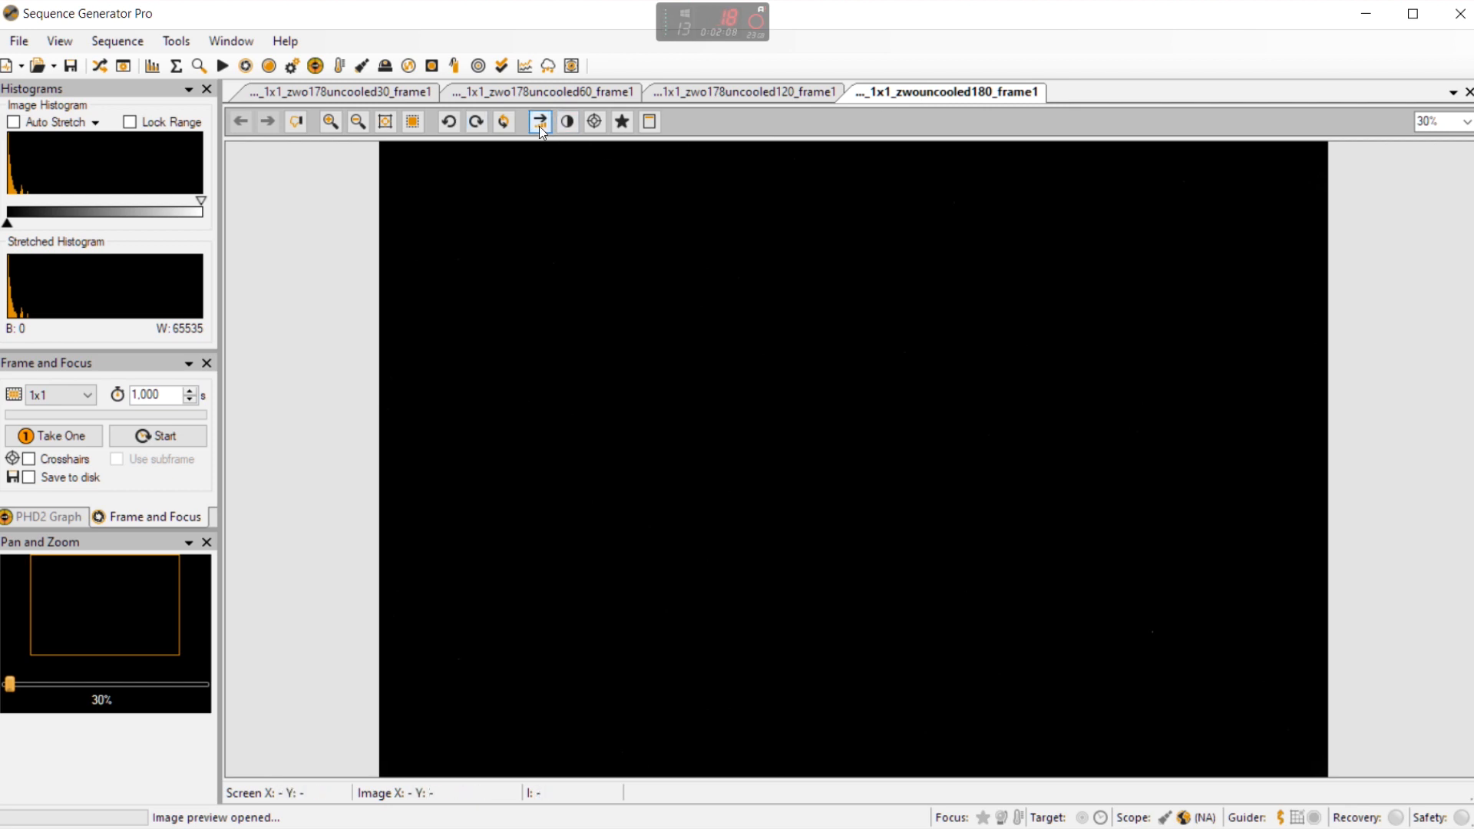
{"action": "left_click", "coordinate": [356, 121]}
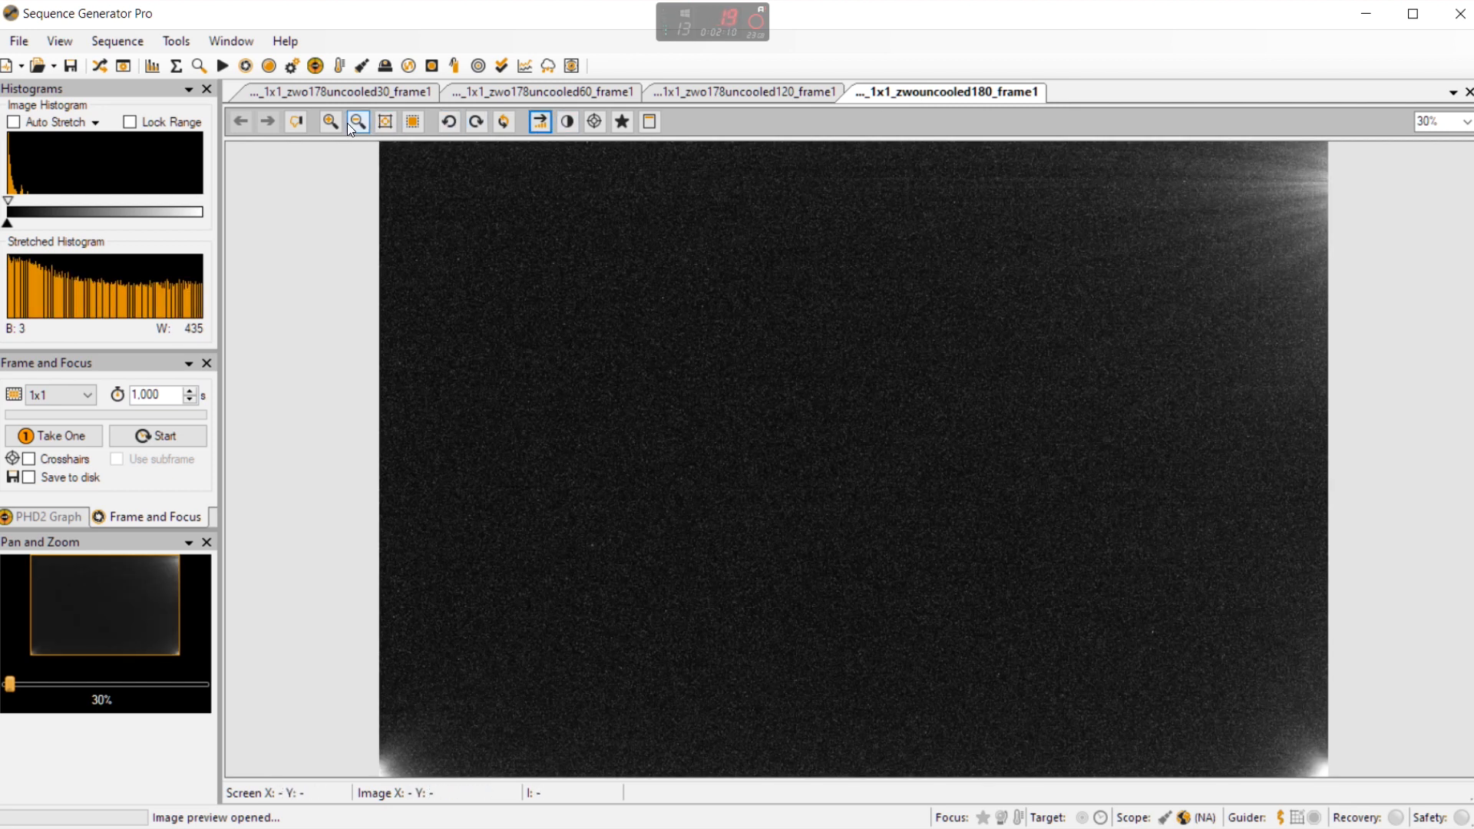
{"action": "left_click", "coordinate": [356, 121]}
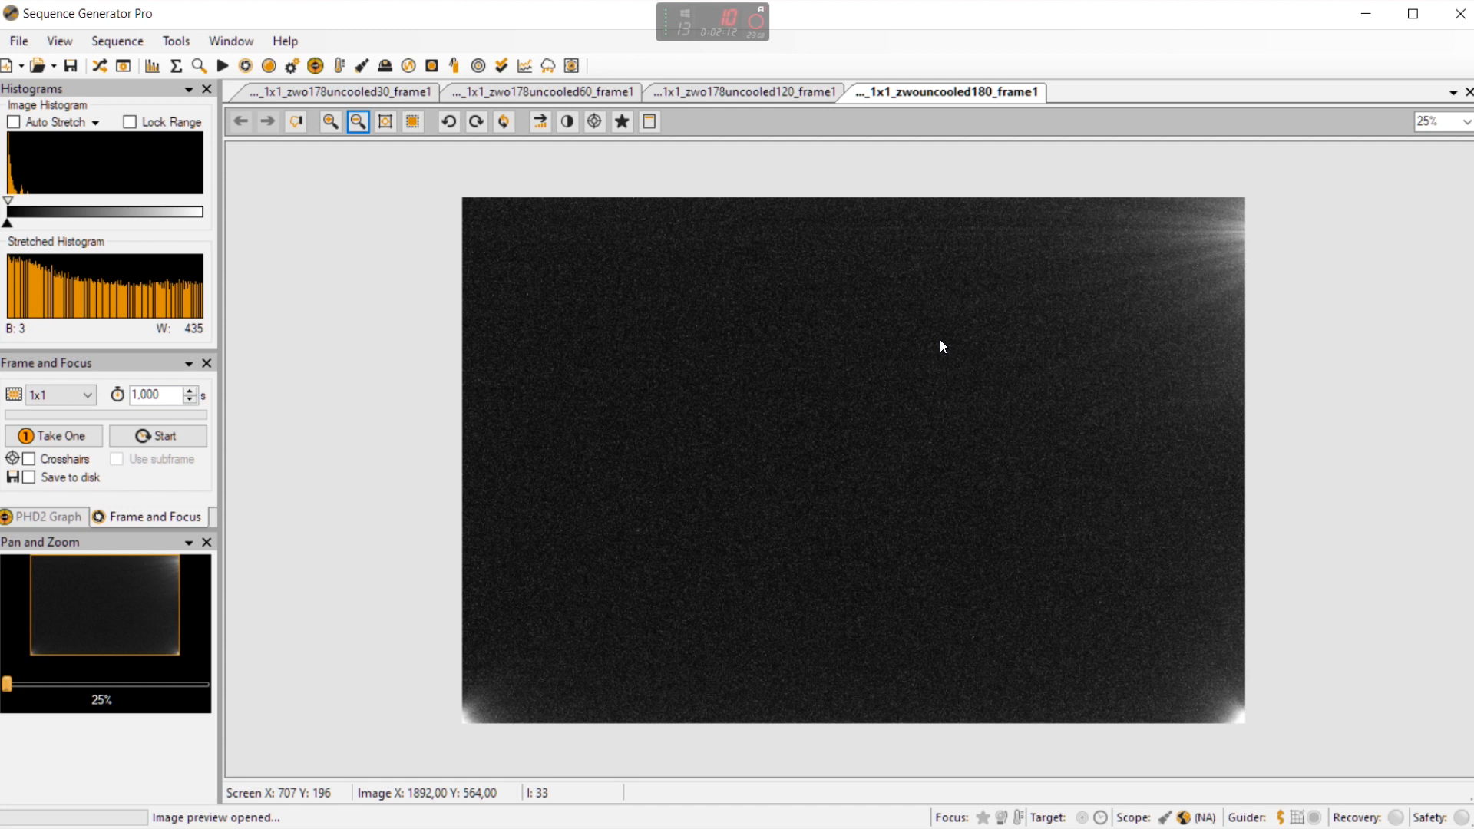
{"action": "mouse_move", "coordinate": [864, 262]}
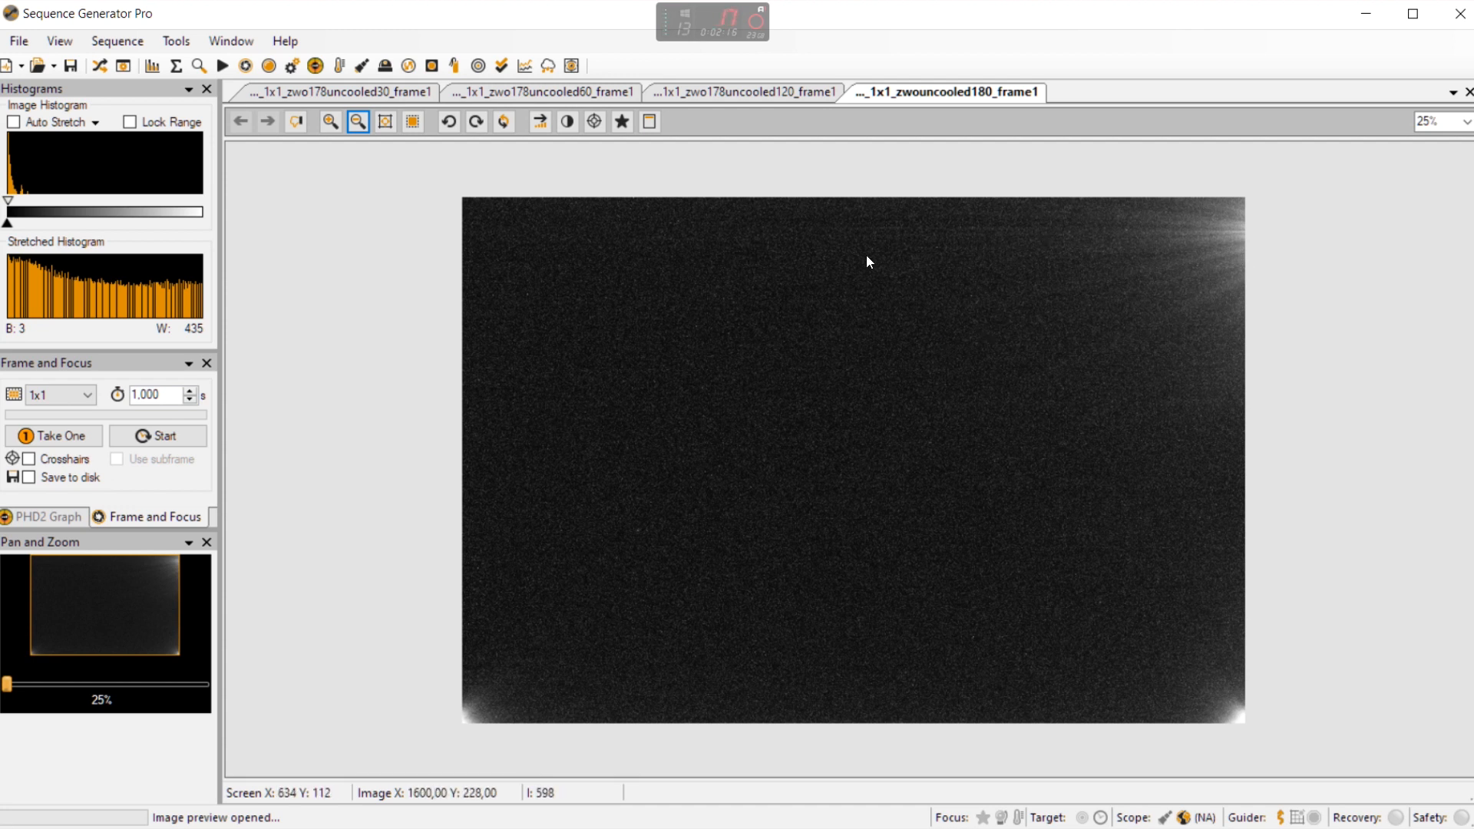
{"action": "mouse_move", "coordinate": [1053, 328]}
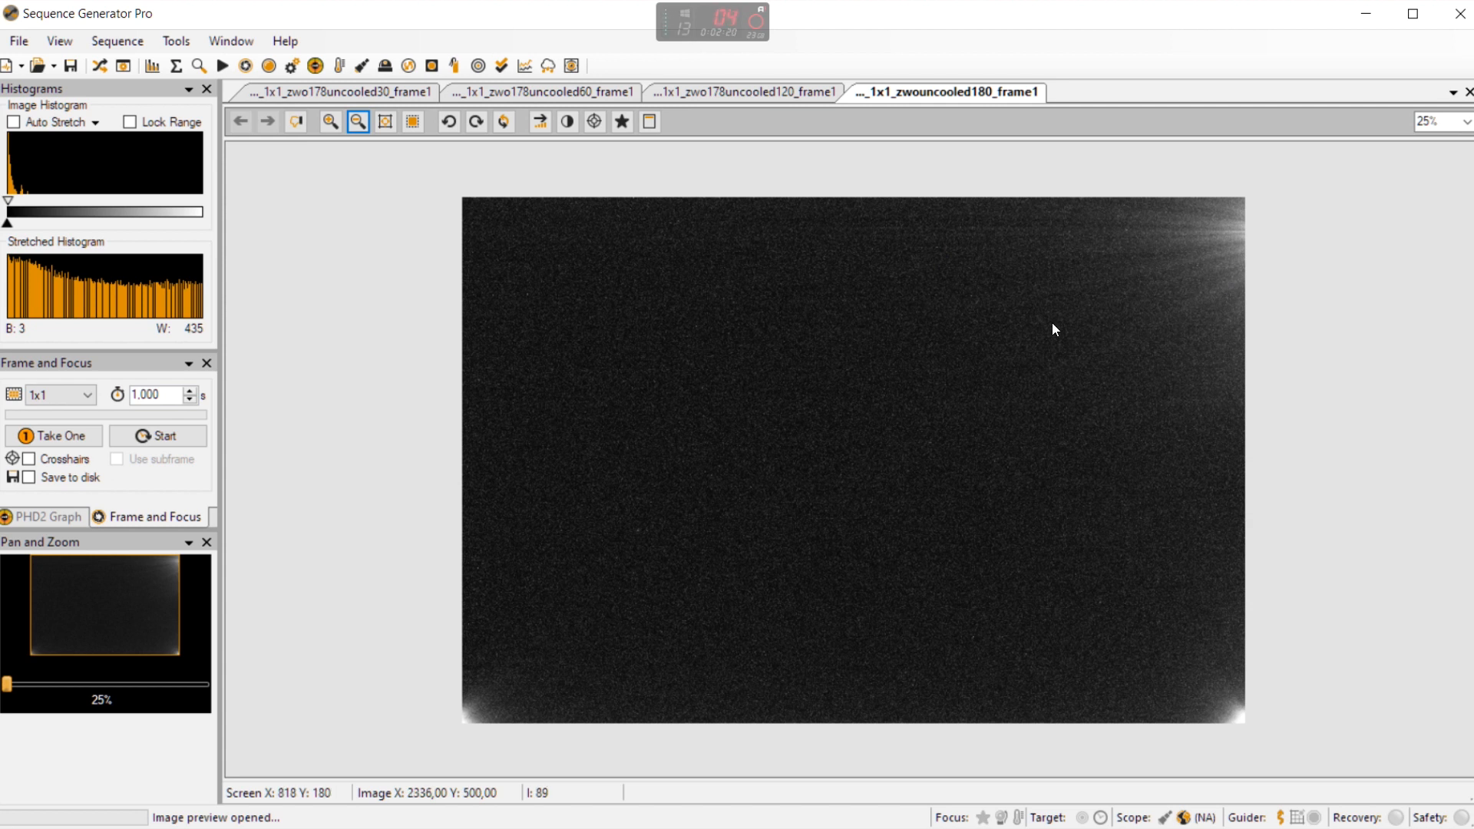
{"action": "mouse_move", "coordinate": [1001, 321]}
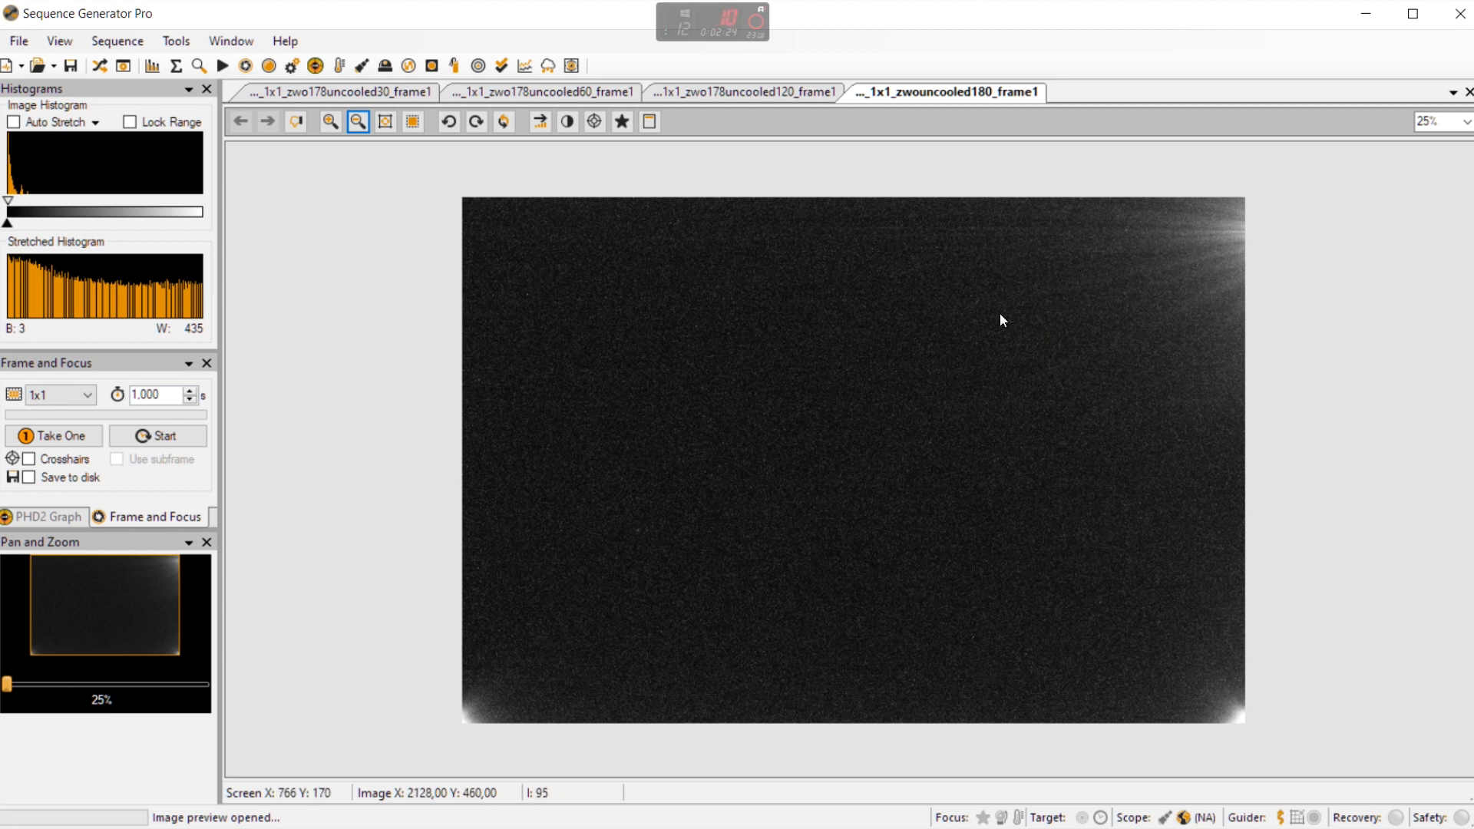
{"action": "left_click", "coordinate": [329, 122]}
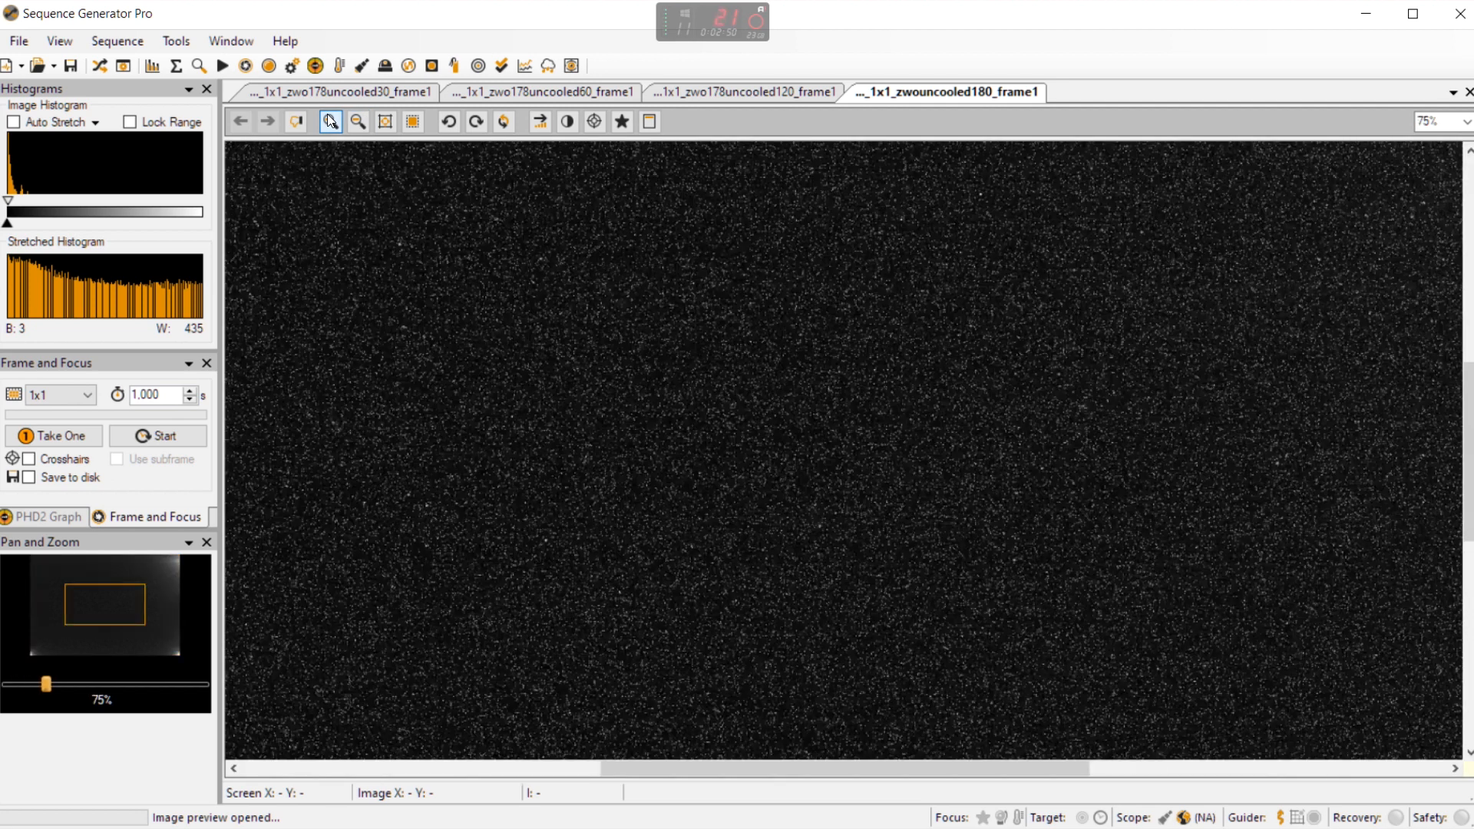
{"action": "left_click", "coordinate": [331, 121]}
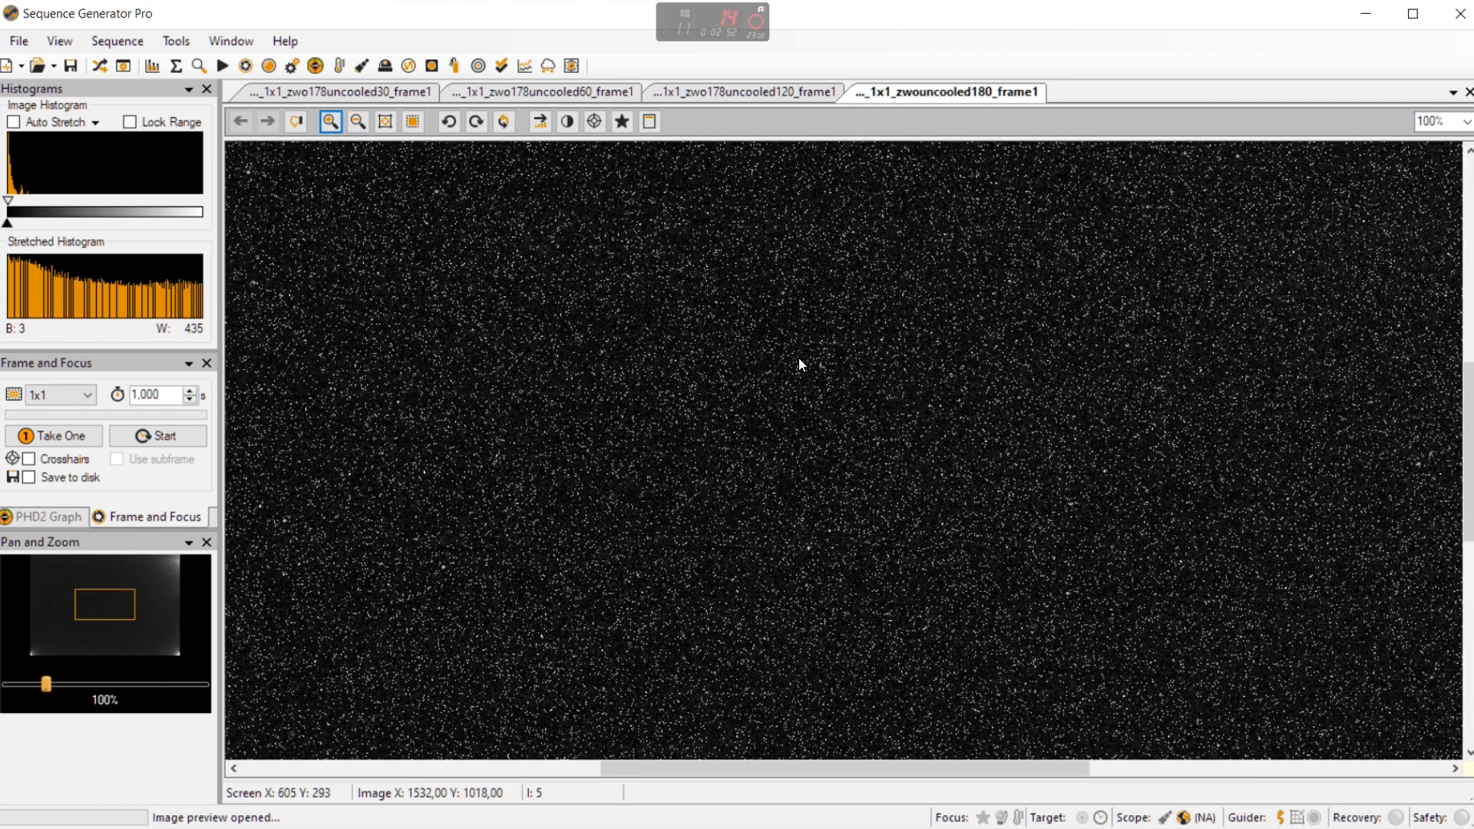
{"action": "mouse_move", "coordinate": [823, 314]}
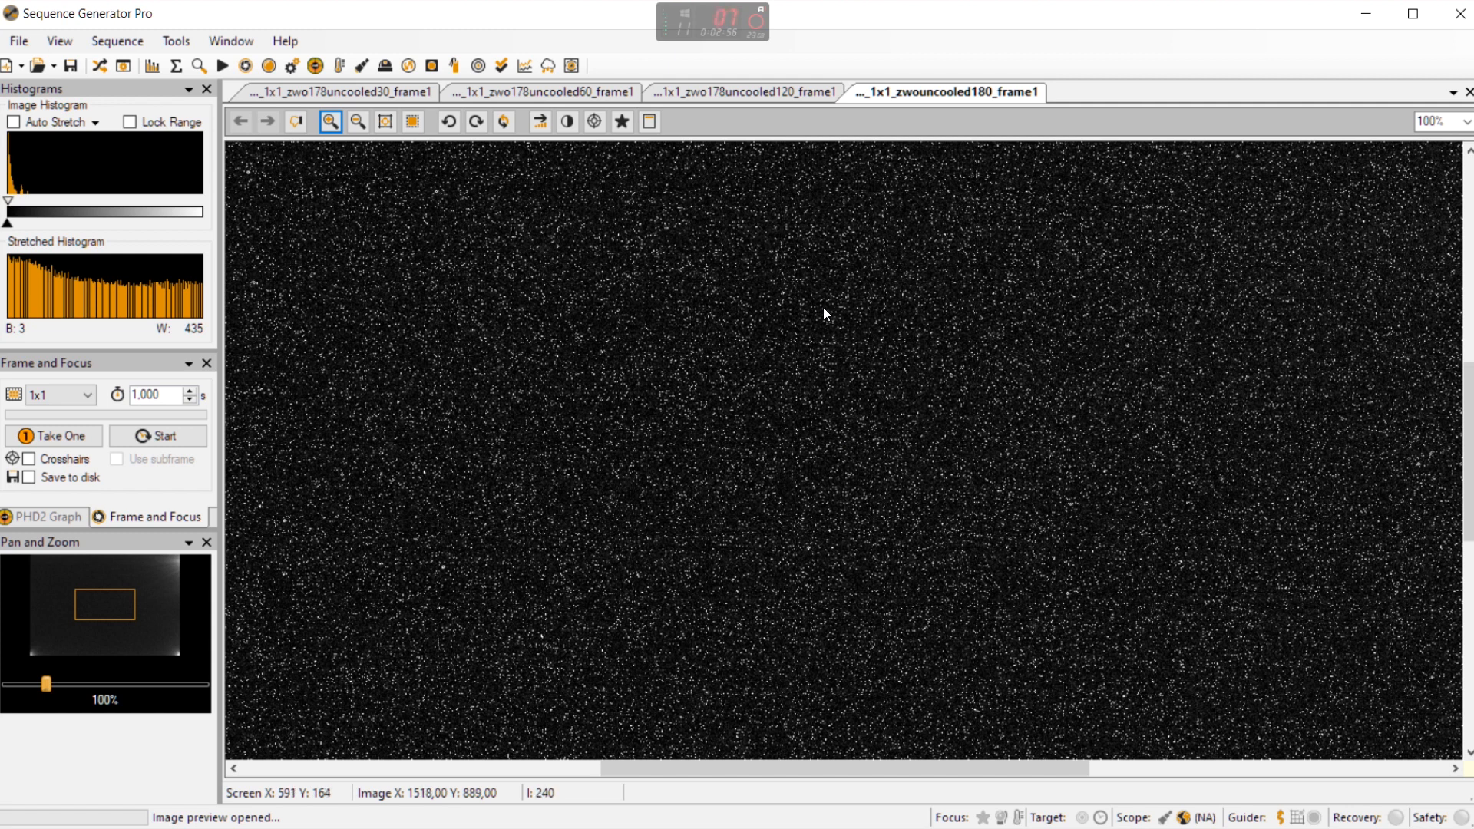
{"action": "left_click", "coordinate": [357, 121]}
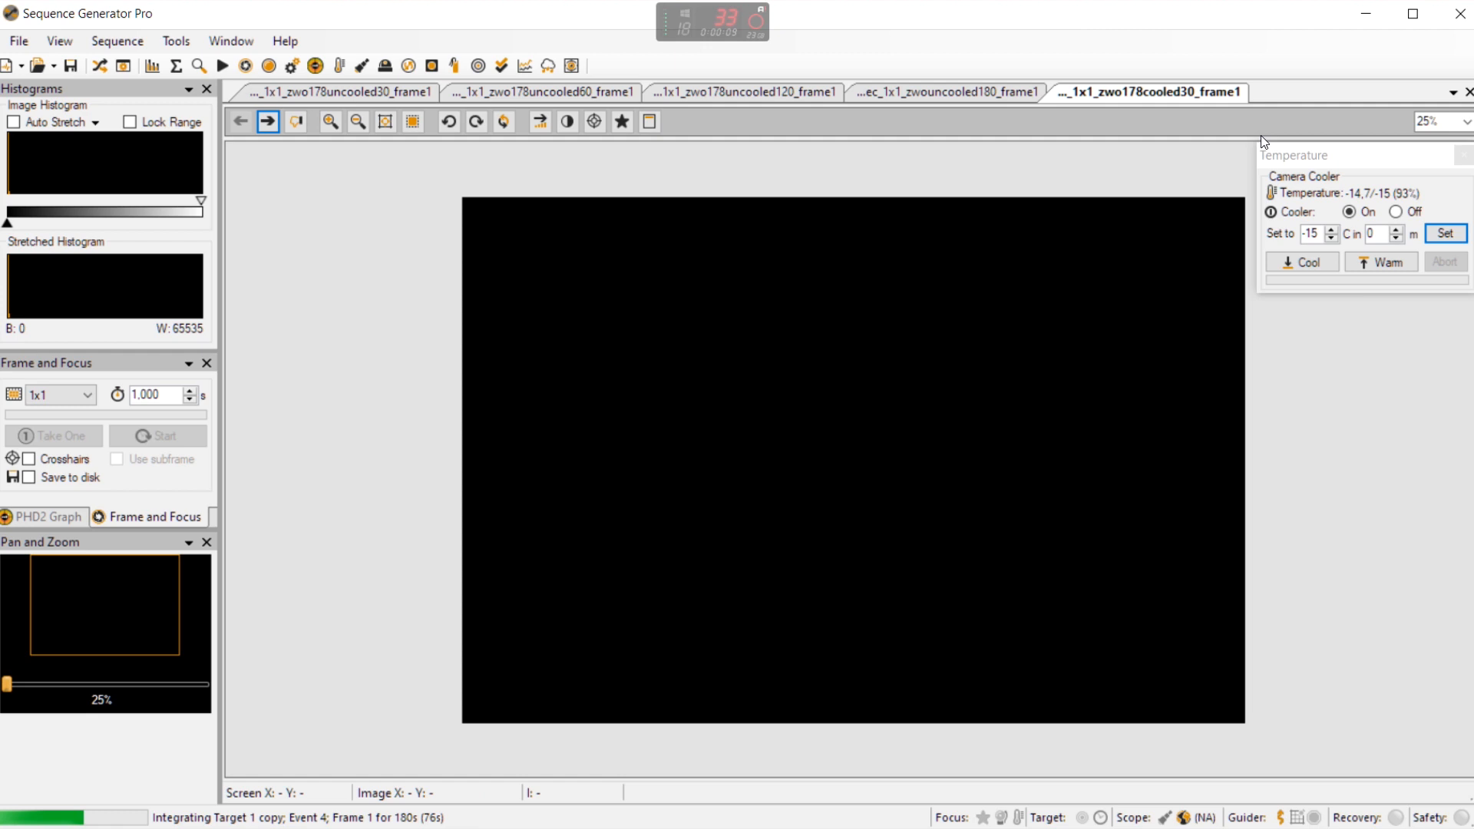
{"action": "mouse_move", "coordinate": [539, 123]}
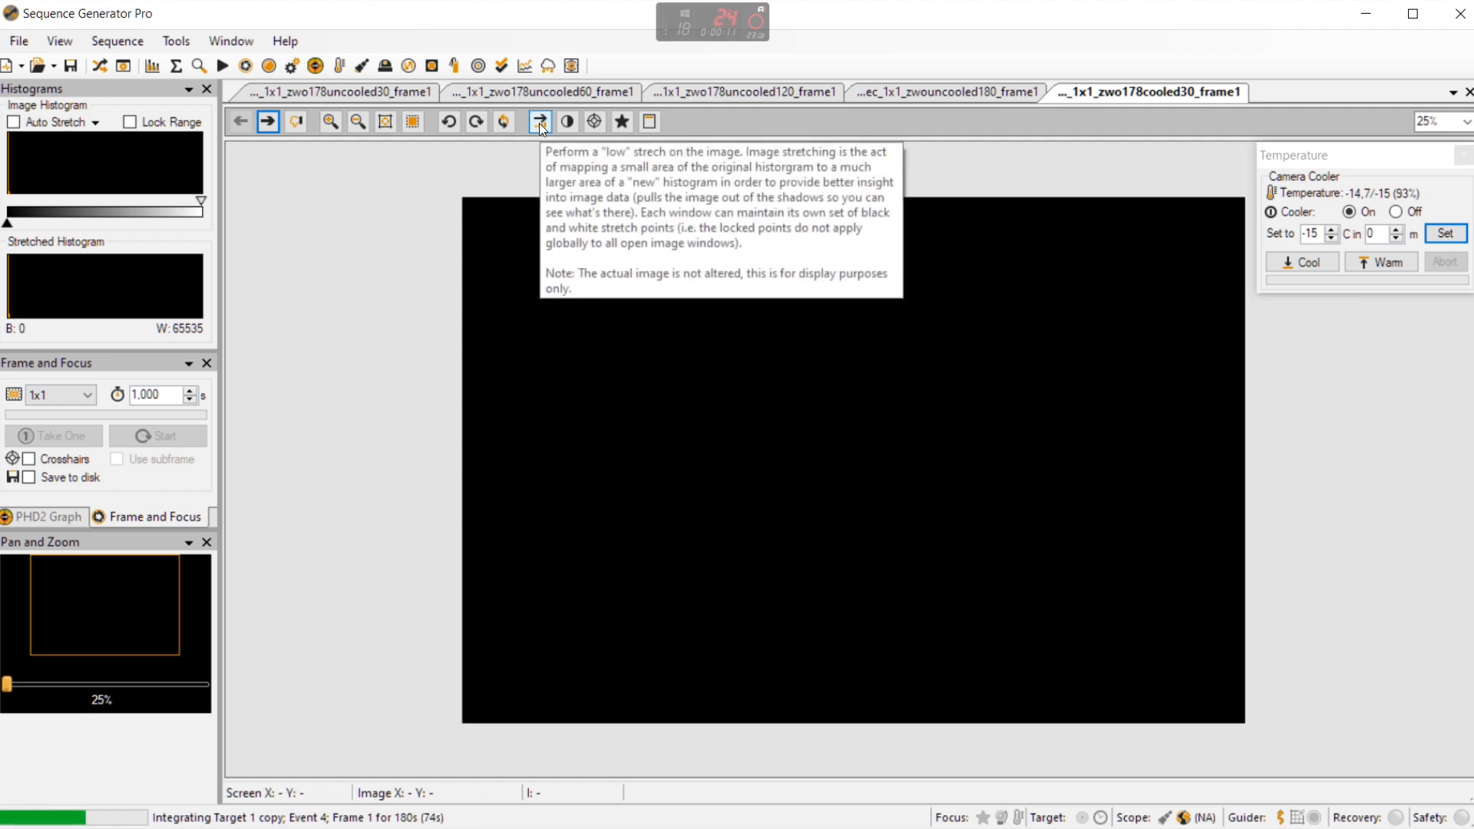
- Apply the low stretch to the cooled 30-second frame and view its banding at 100%
{"action": "left_click", "coordinate": [539, 121]}
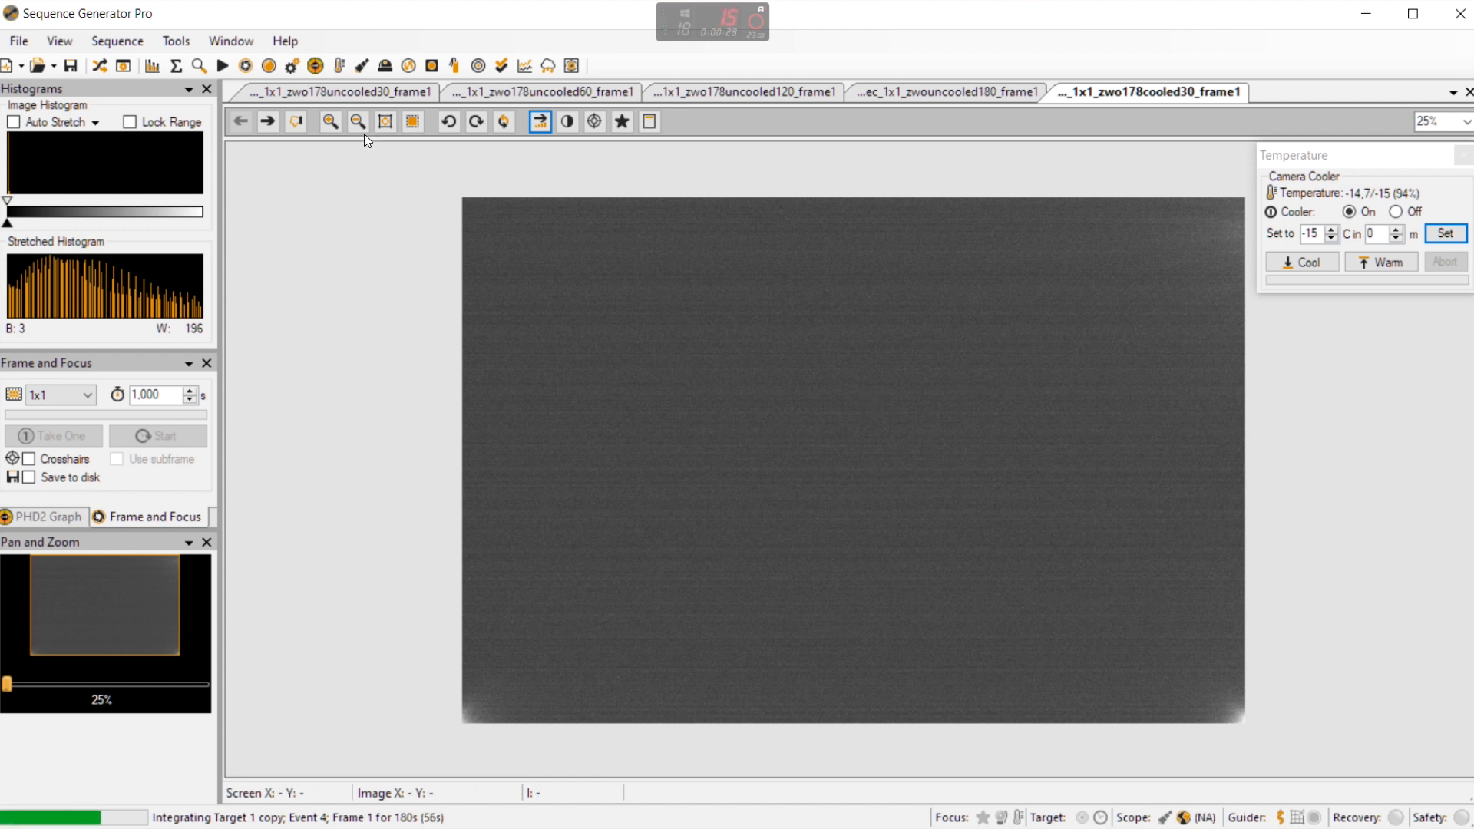
{"action": "left_click", "coordinate": [328, 122]}
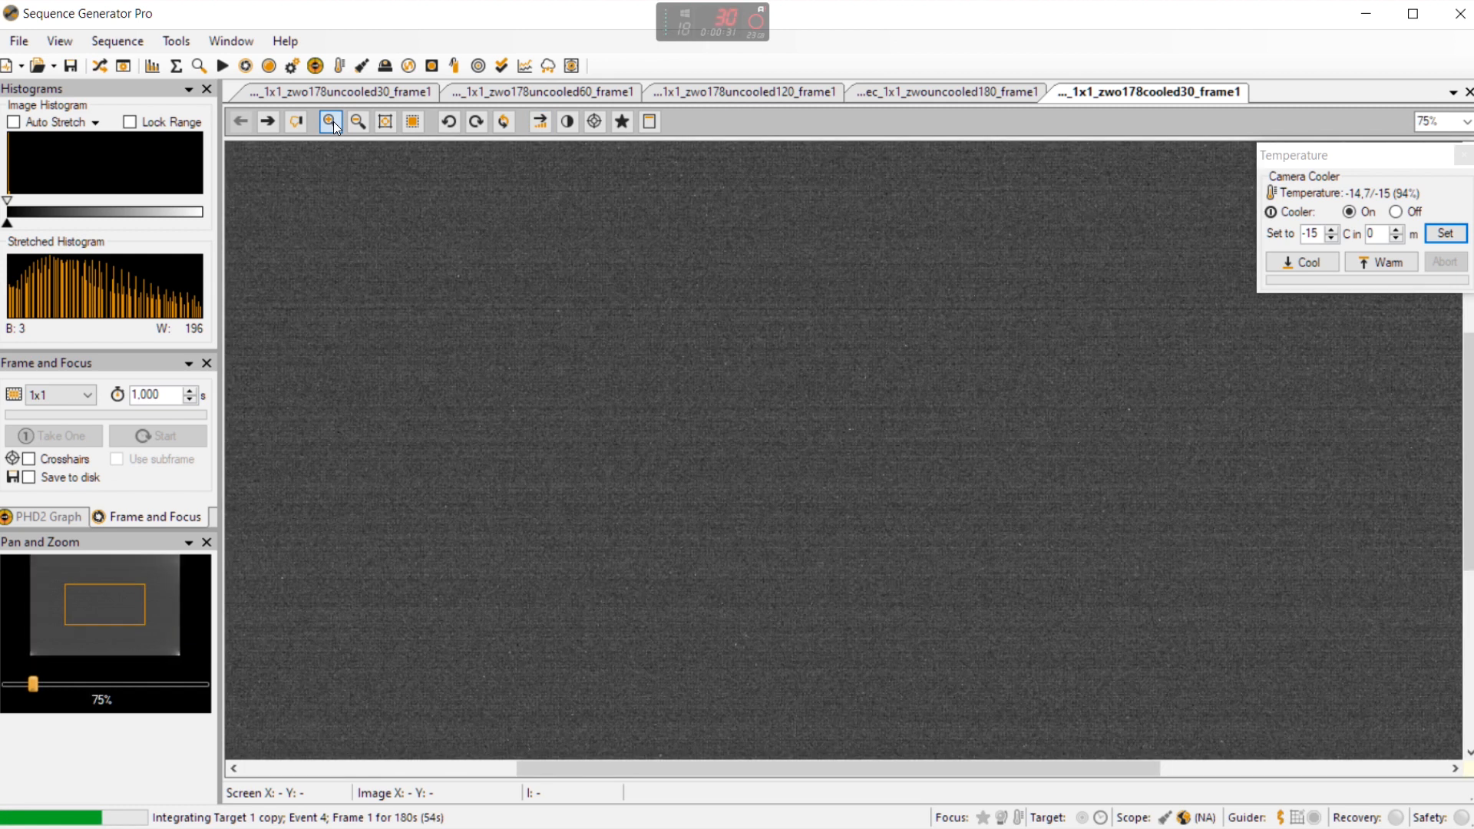
{"action": "left_click", "coordinate": [329, 121]}
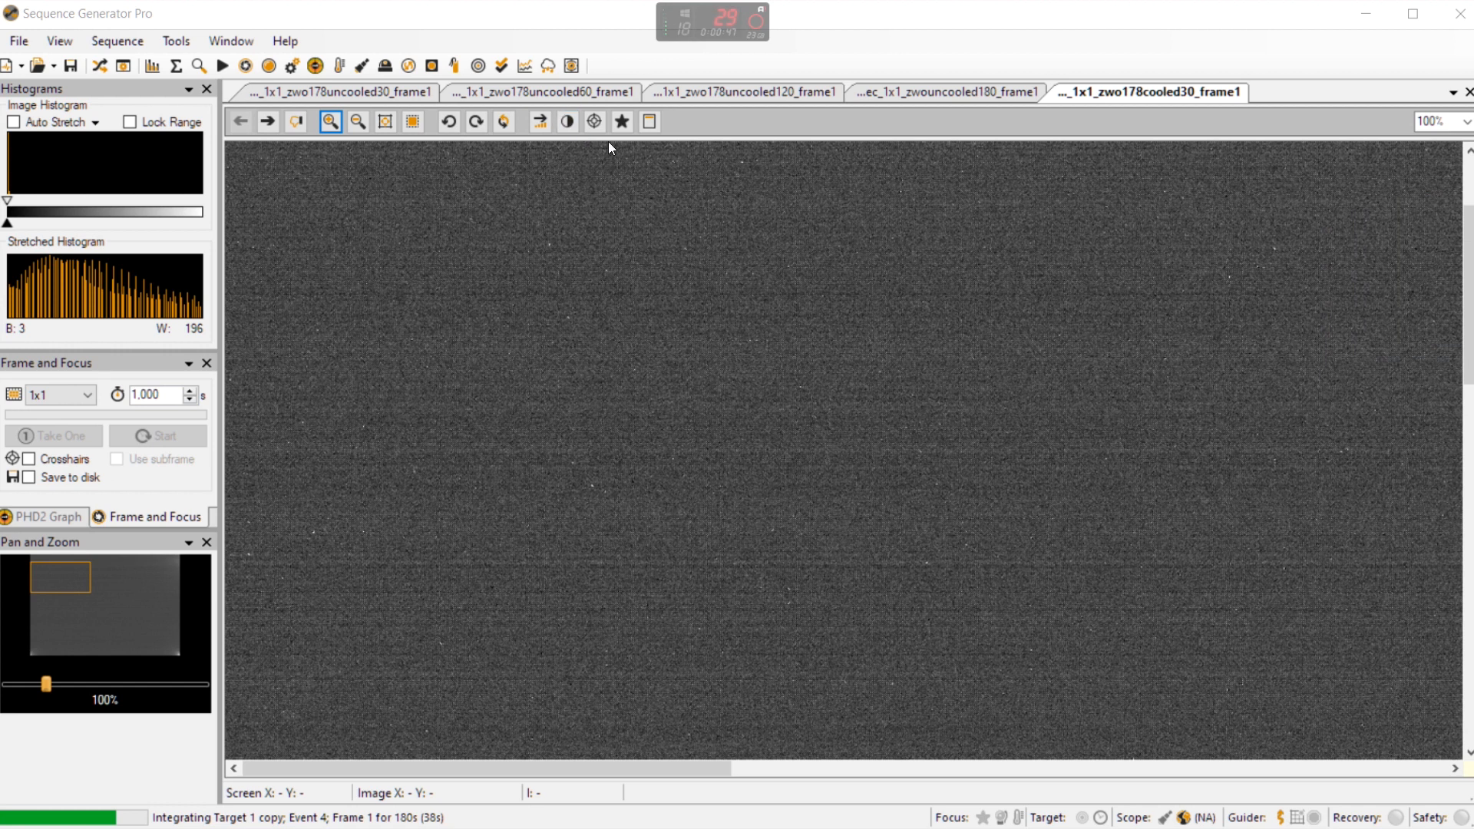
{"action": "left_click", "coordinate": [267, 122]}
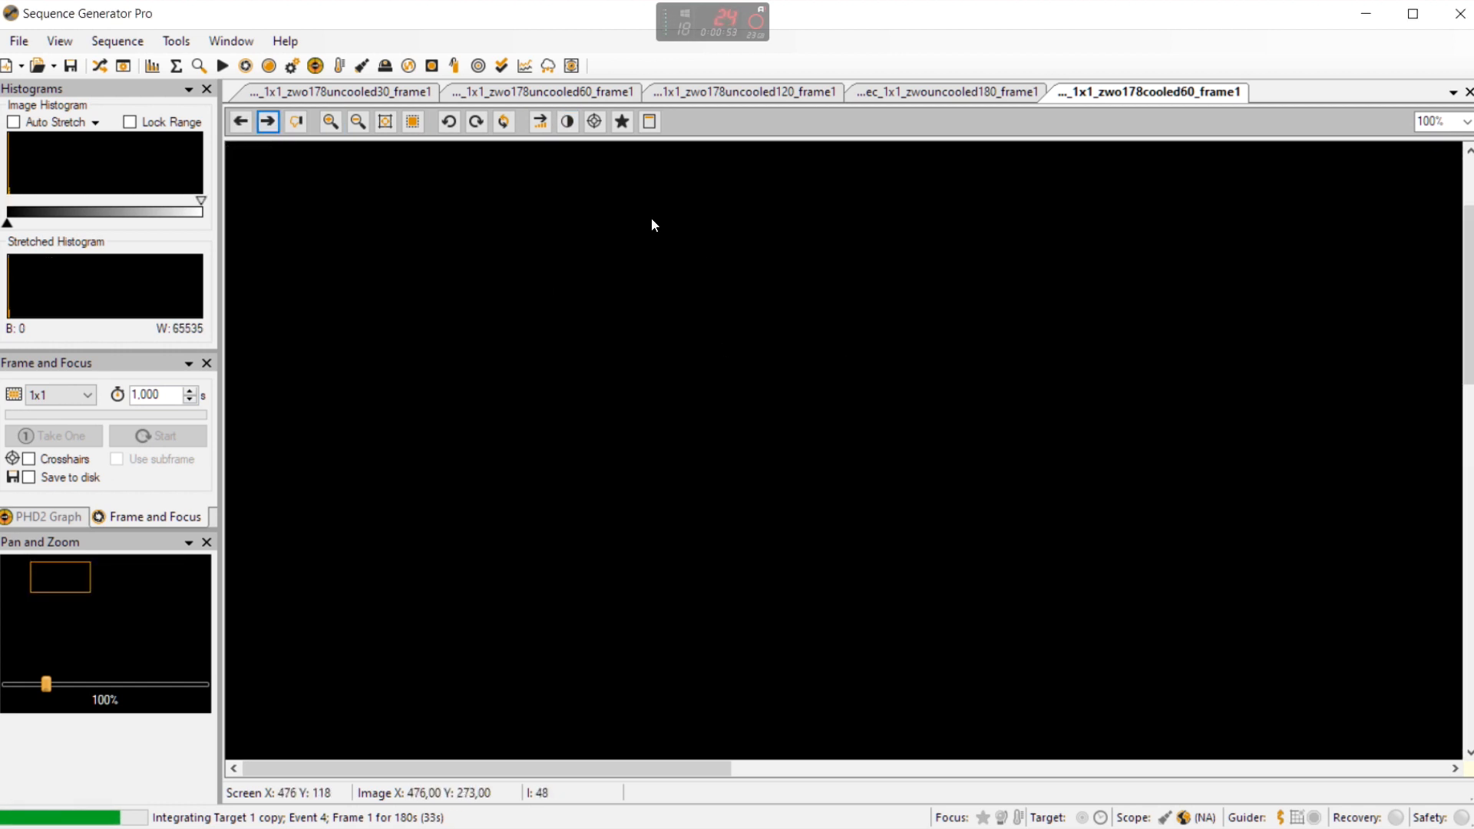
- Fit the cooled 60-second frame whole, then low-stretch the newly arrived cooled 120-second frame
{"action": "left_click", "coordinate": [356, 121]}
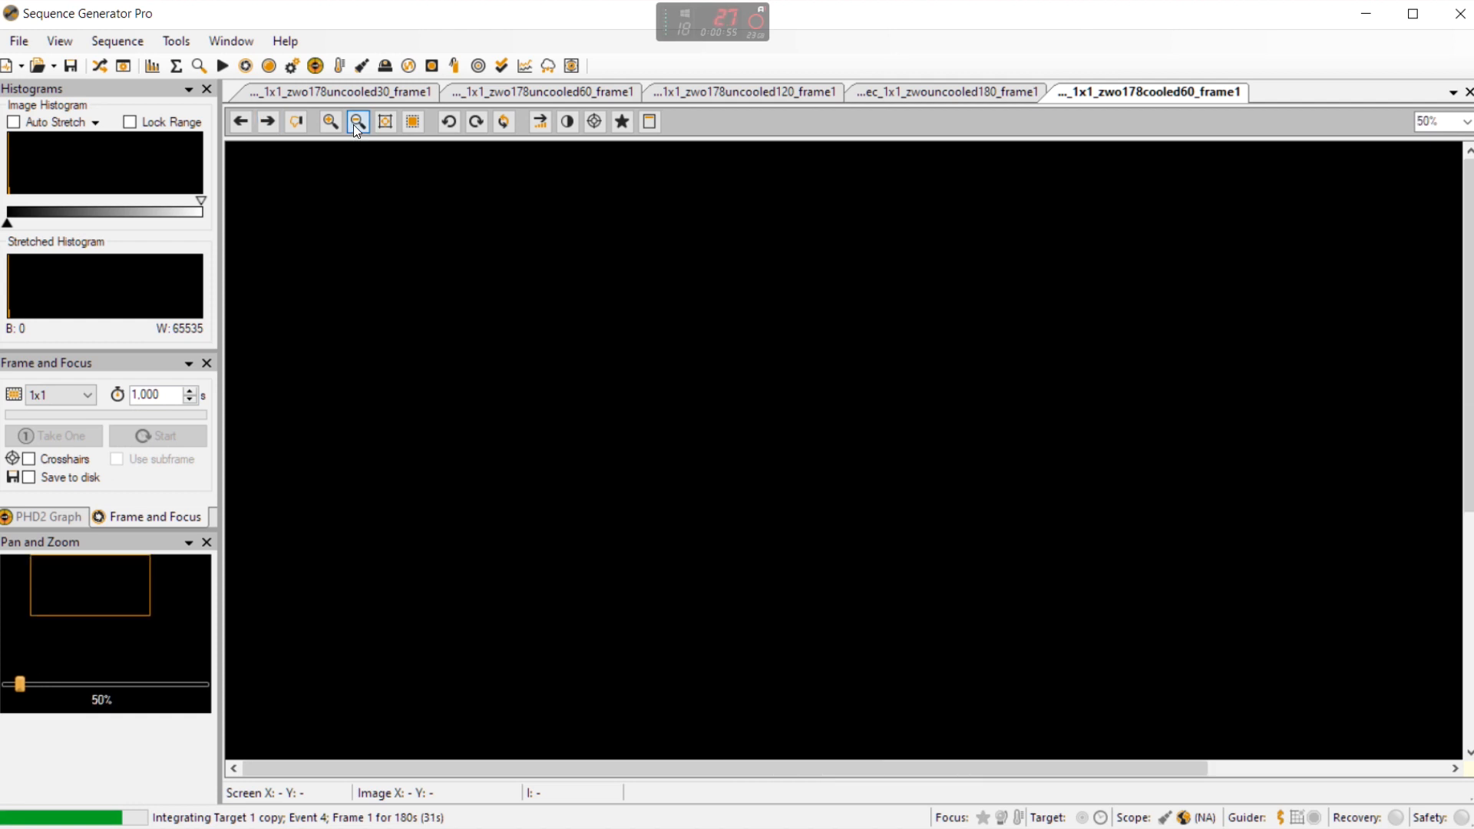
{"action": "left_click", "coordinate": [355, 121]}
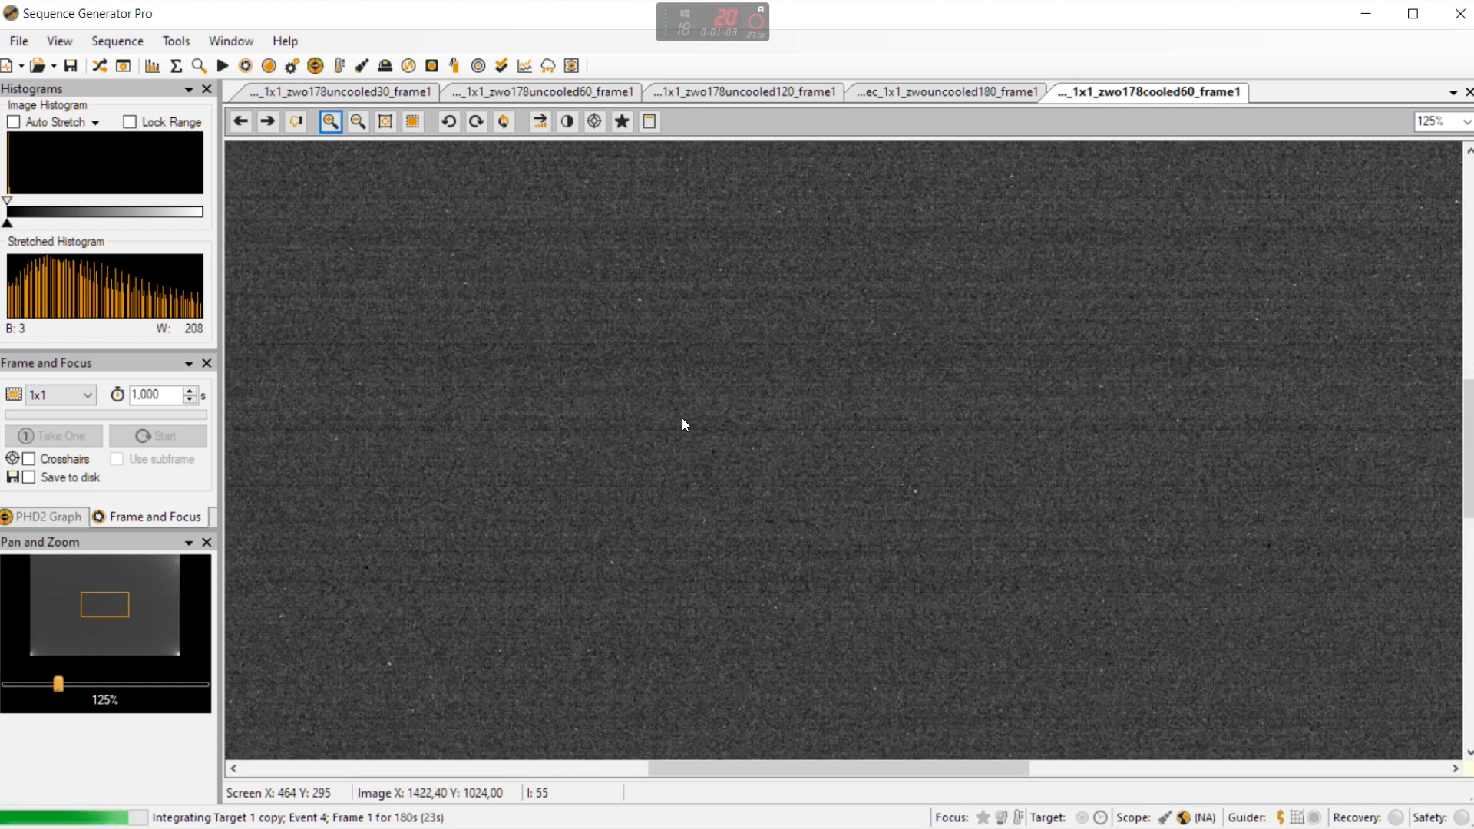
{"action": "left_click", "coordinate": [267, 121]}
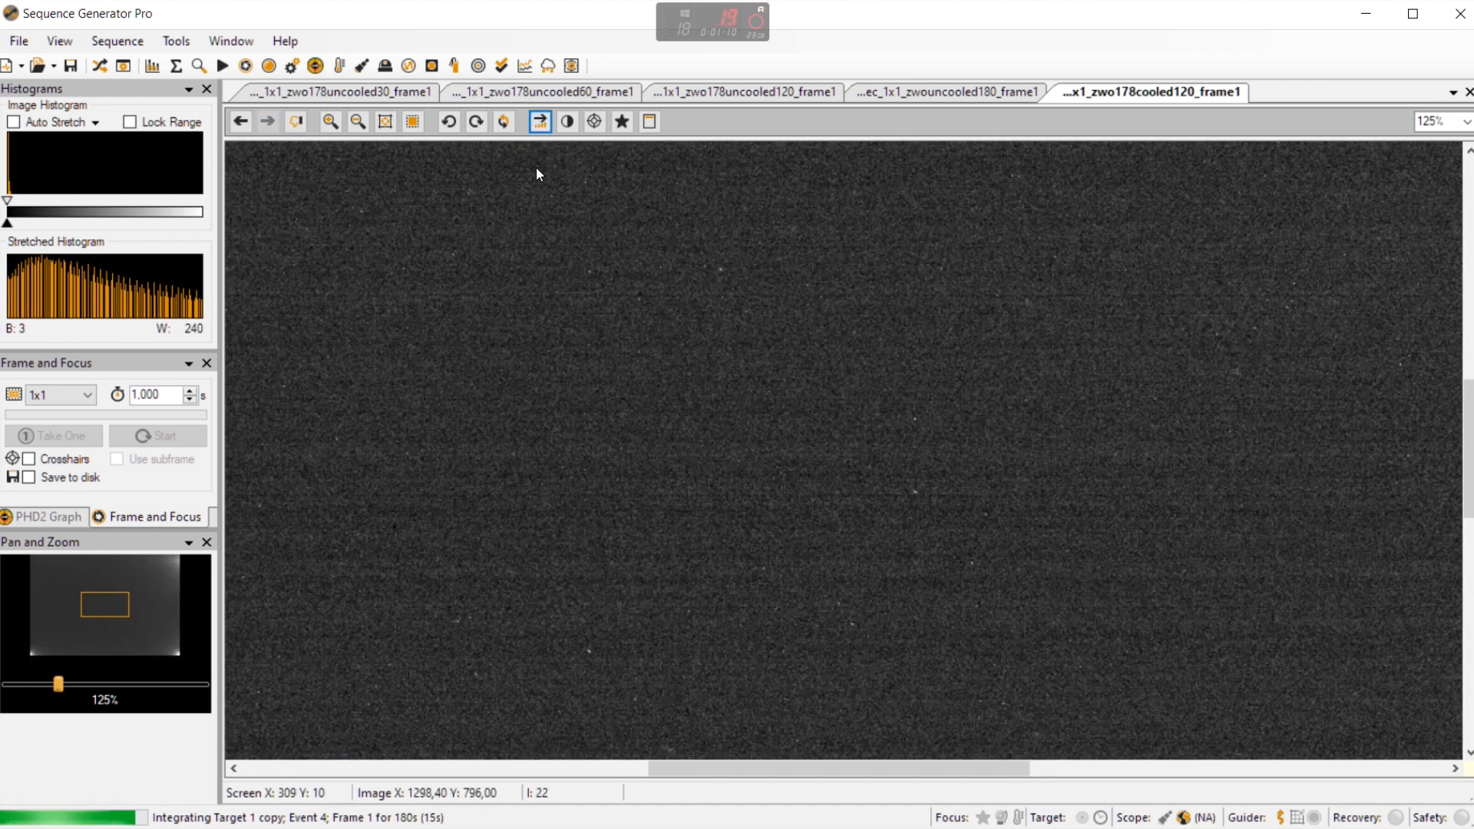
- View the stretched cooled 120-second frame whole at 25% showing corner glow, then back at 50%
{"action": "left_click", "coordinate": [358, 123]}
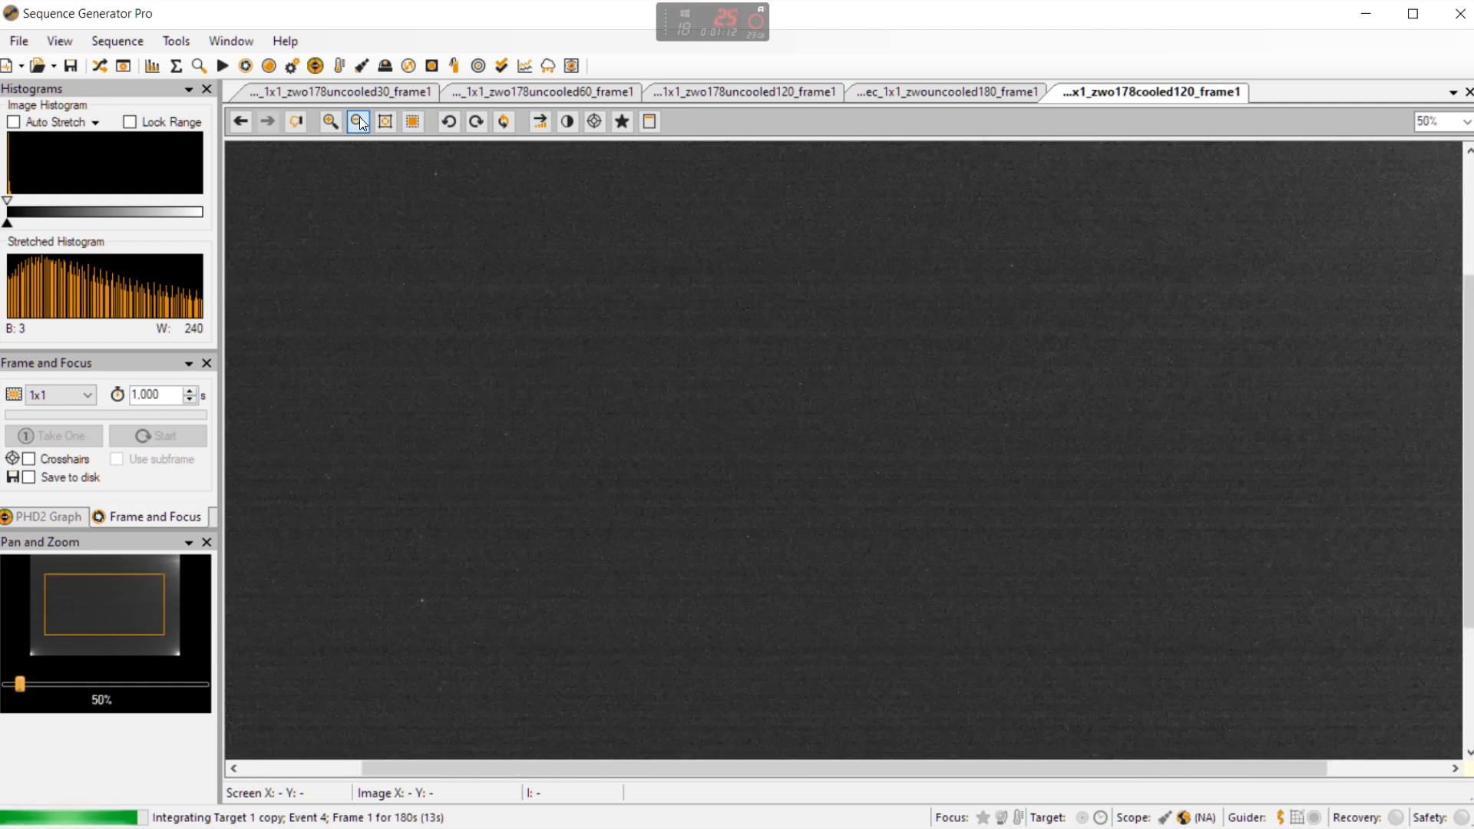
{"action": "left_click", "coordinate": [358, 121]}
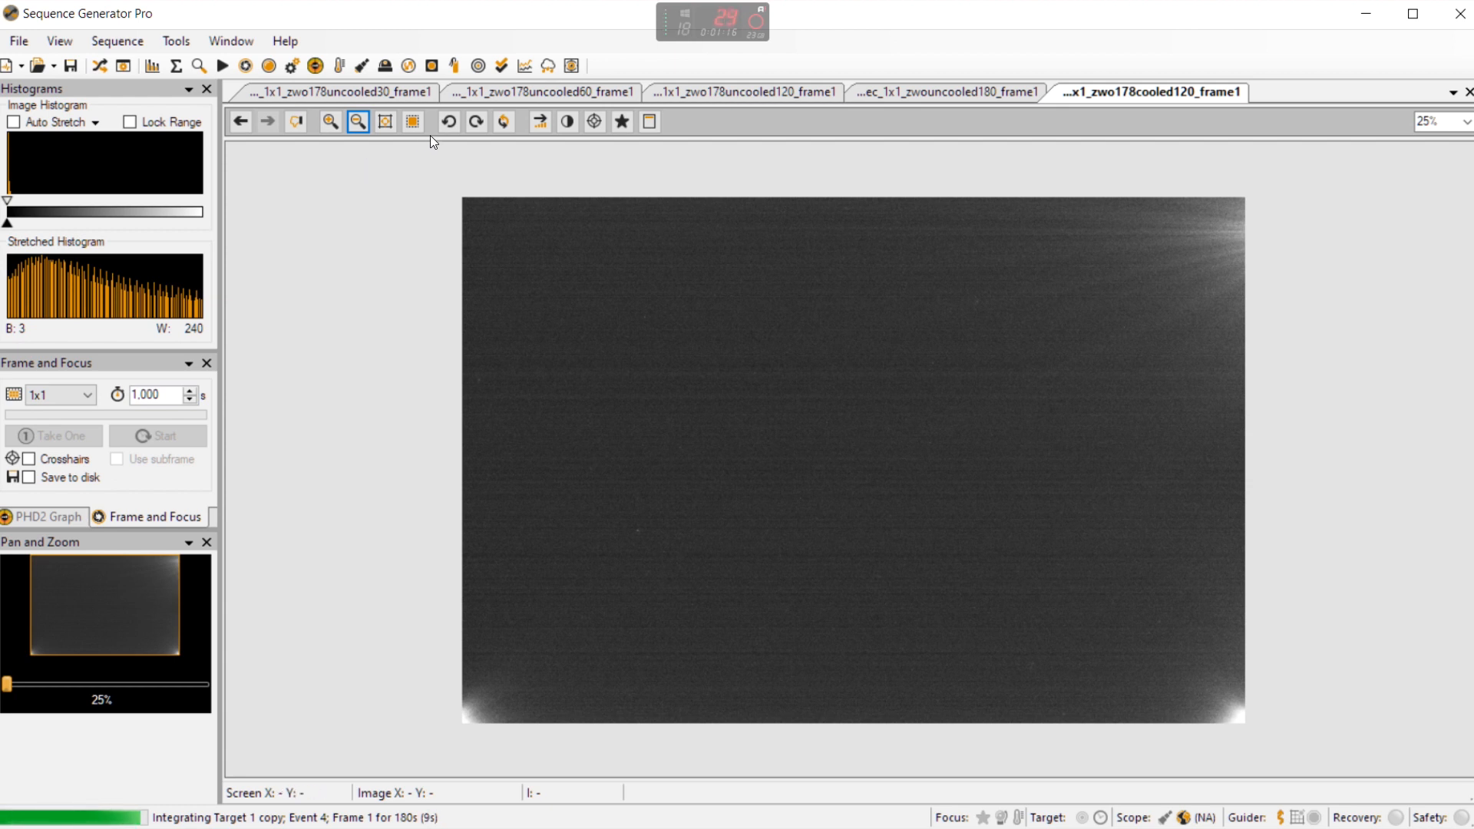
{"action": "left_click", "coordinate": [327, 121]}
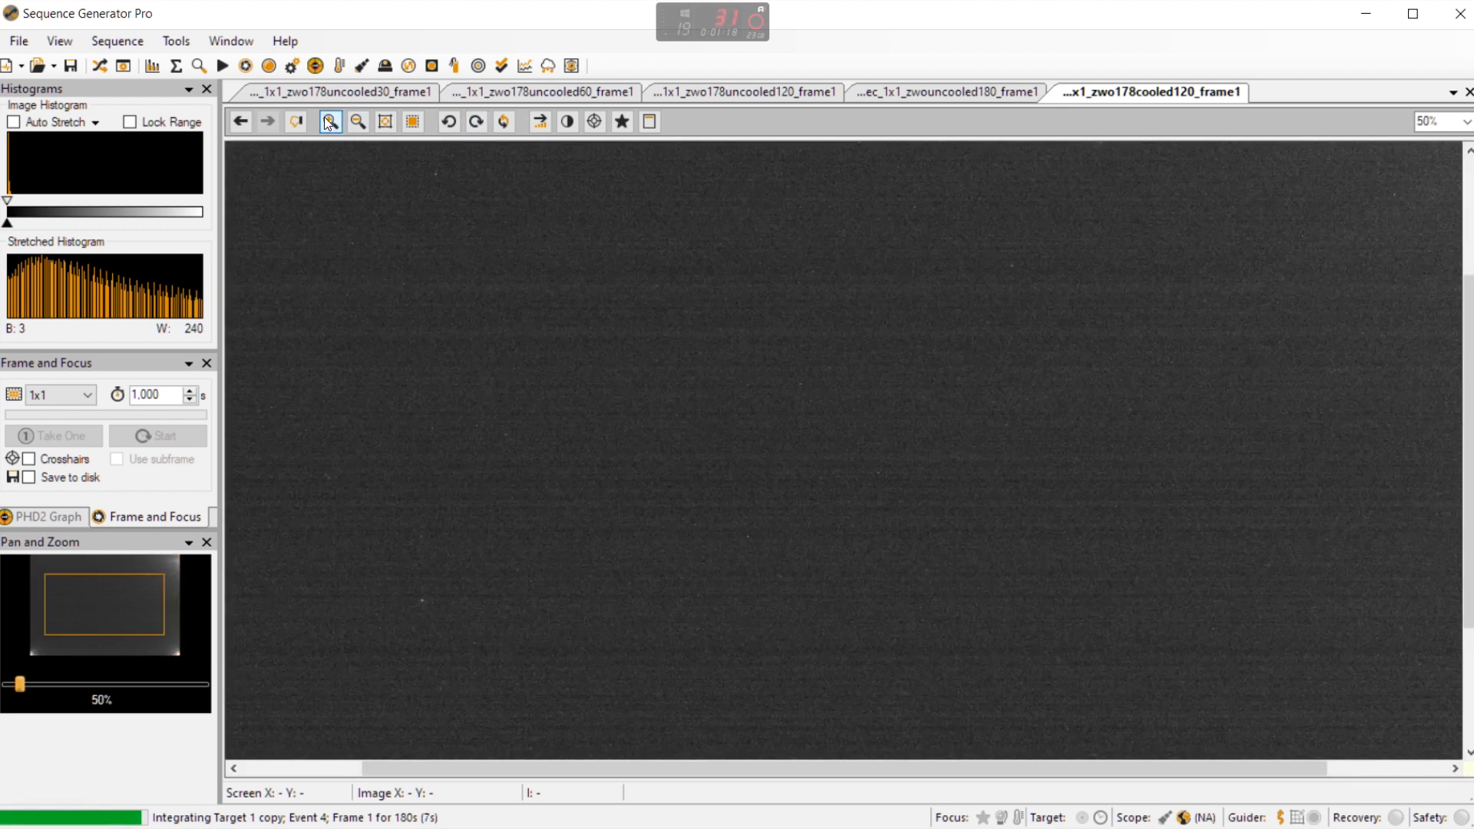
{"action": "left_click", "coordinate": [330, 121]}
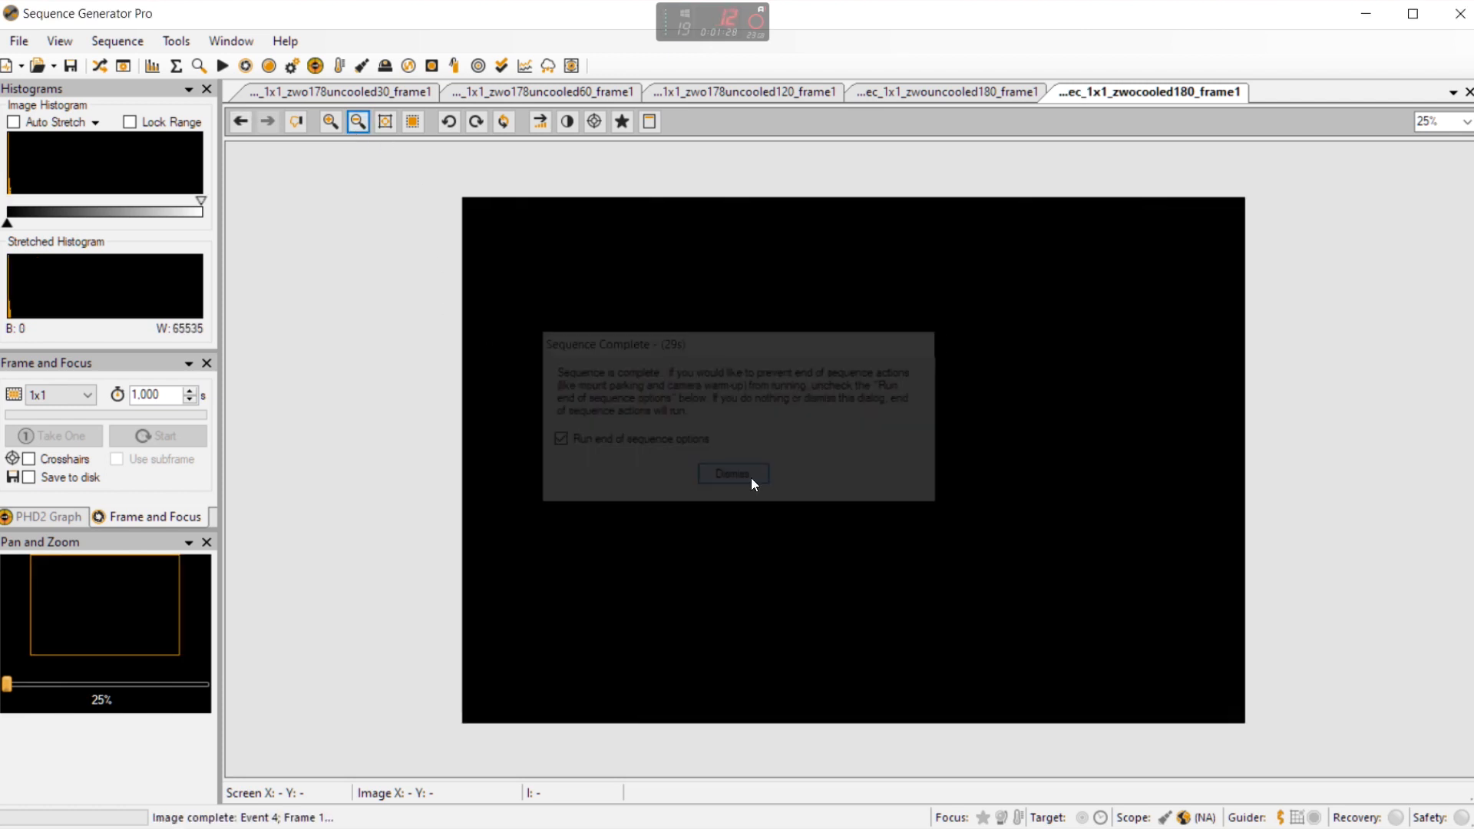
- Dismiss the Sequence Complete notice, inspect the cooled 180-second frame at 100%, then whole at 25%
{"action": "left_click", "coordinate": [732, 473]}
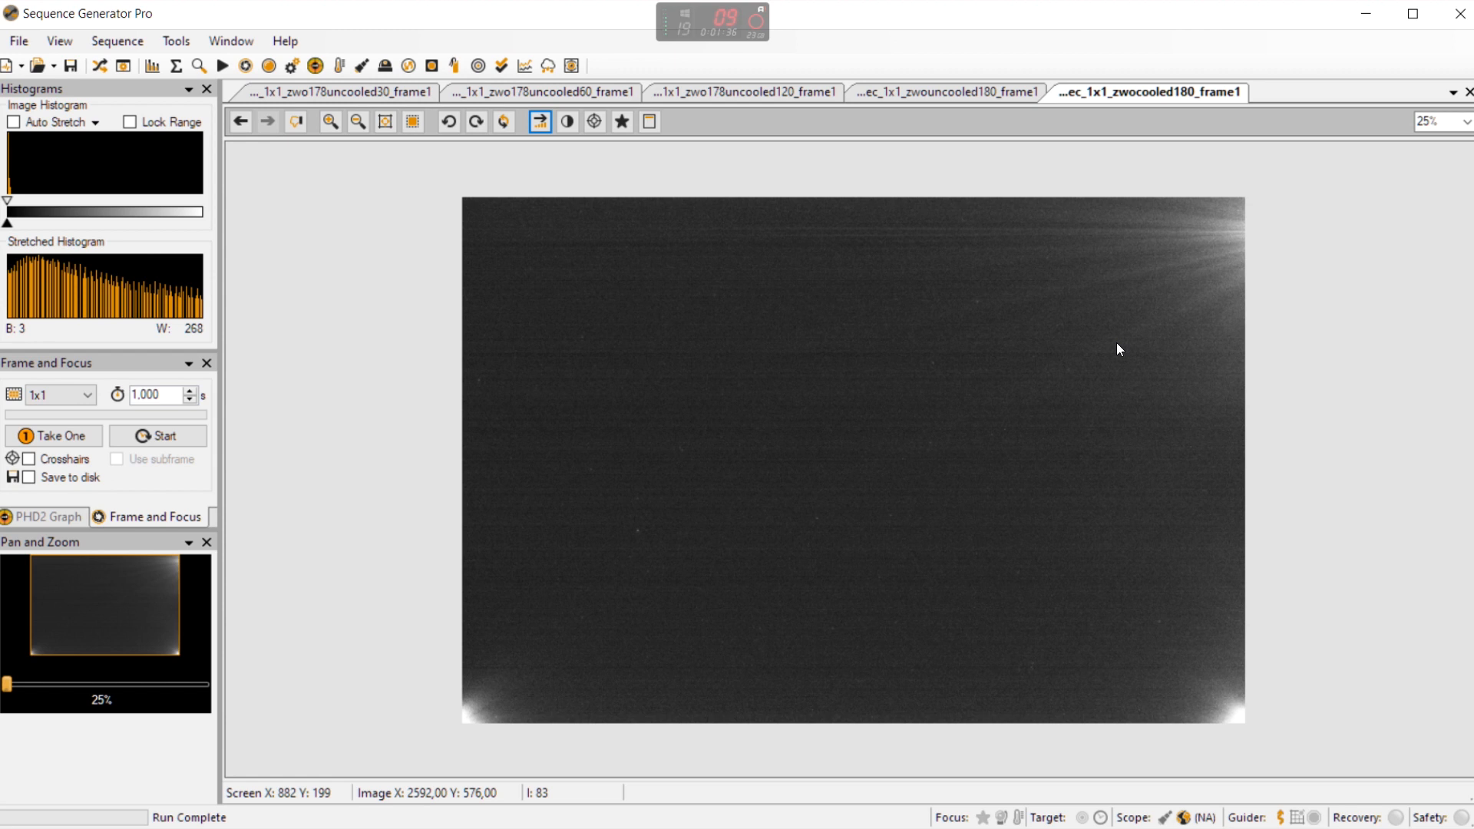
{"action": "mouse_move", "coordinate": [1095, 350]}
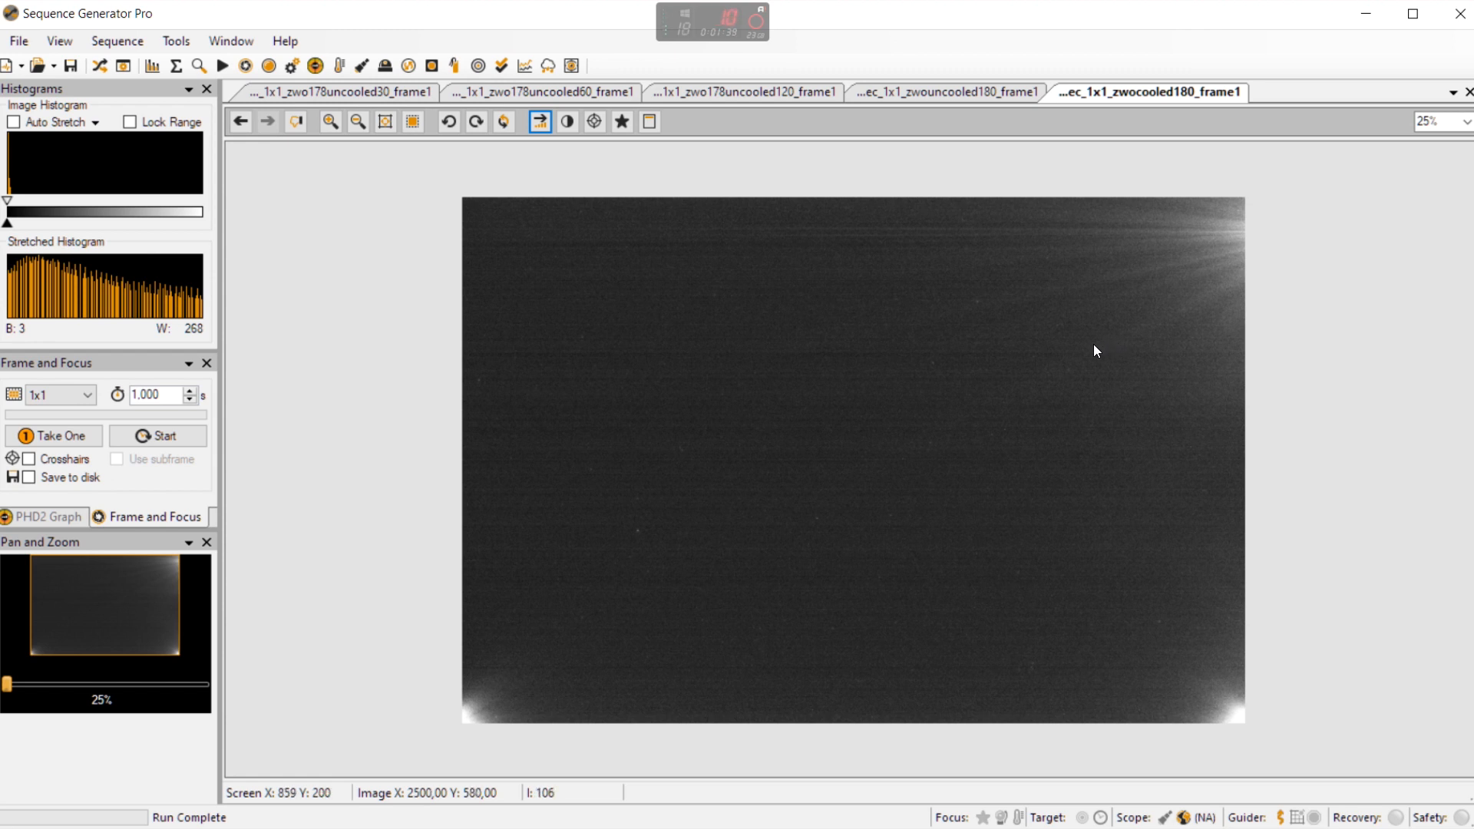
{"action": "mouse_move", "coordinate": [1046, 426]}
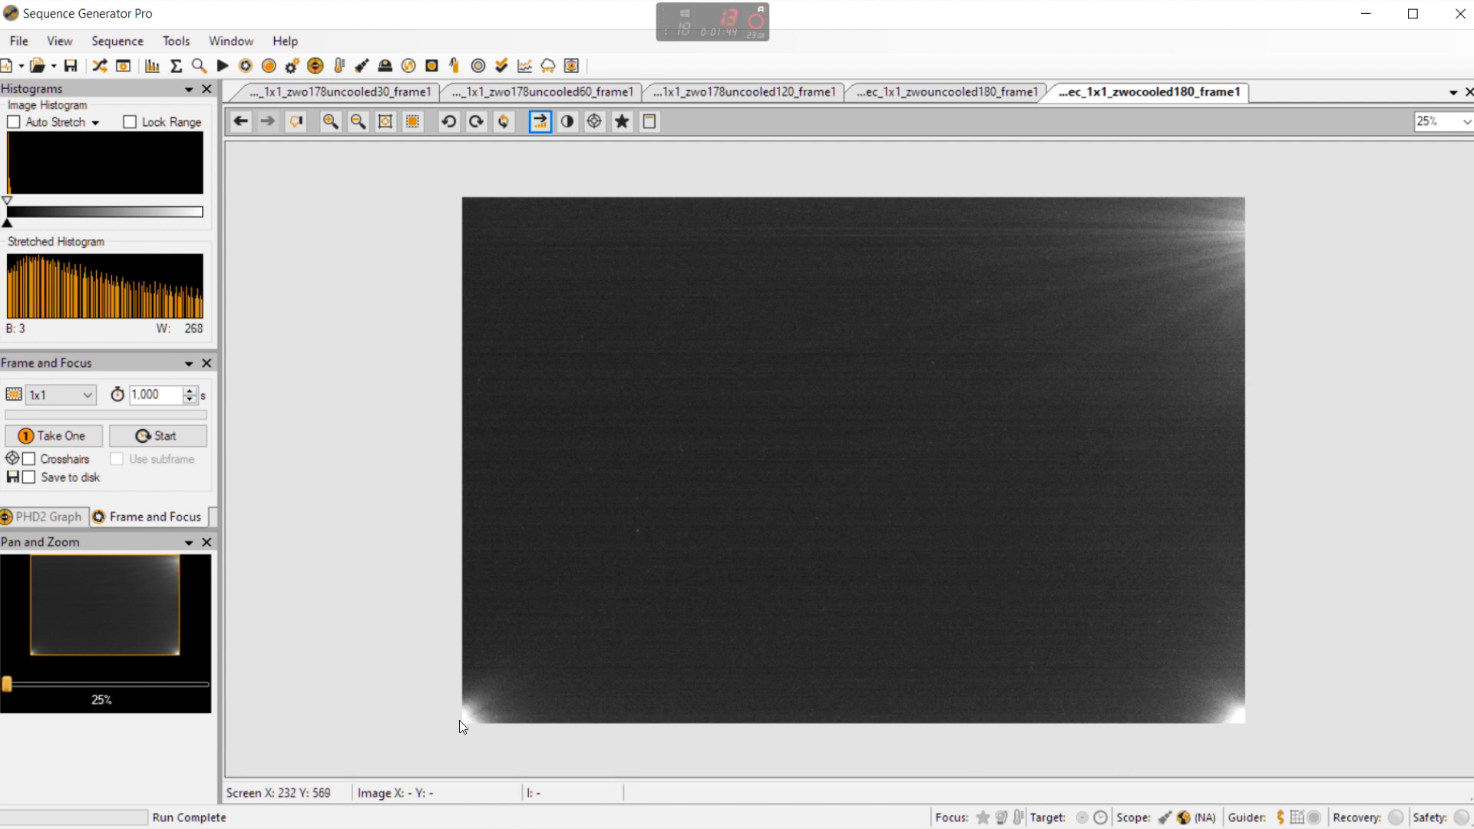
{"action": "mouse_move", "coordinate": [522, 580]}
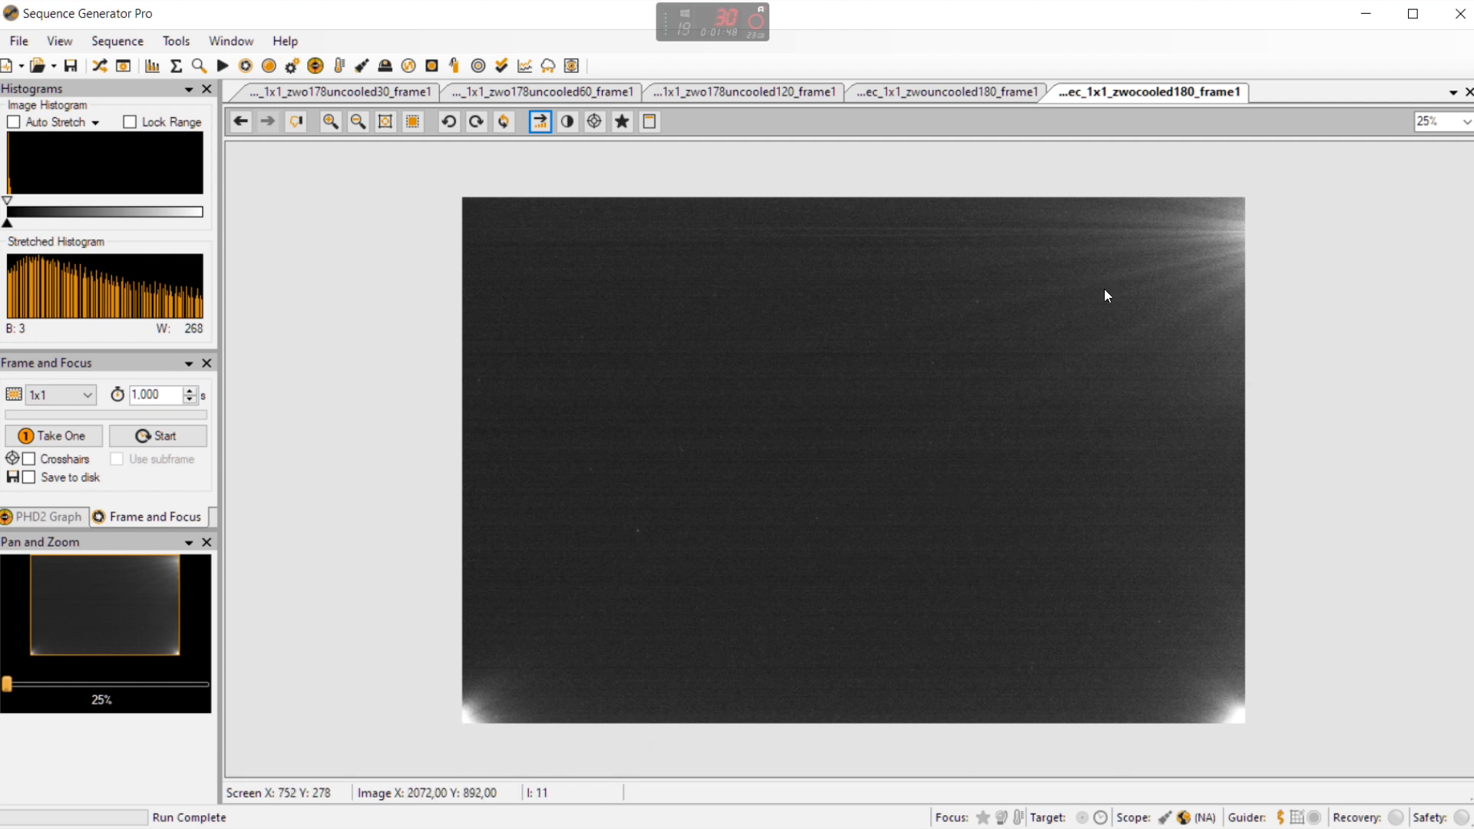
{"action": "mouse_move", "coordinate": [1012, 250]}
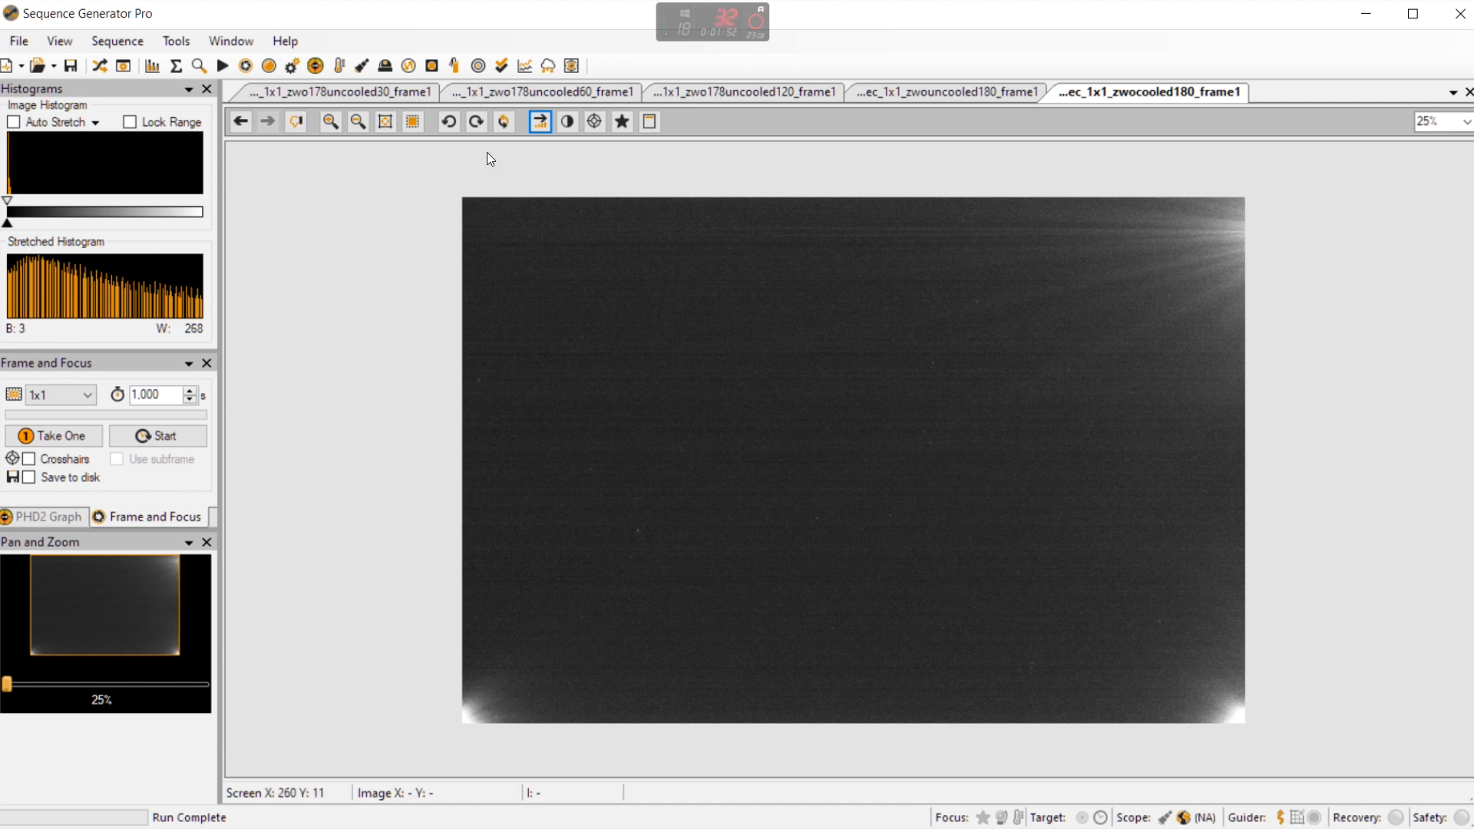
{"action": "mouse_move", "coordinate": [1066, 383]}
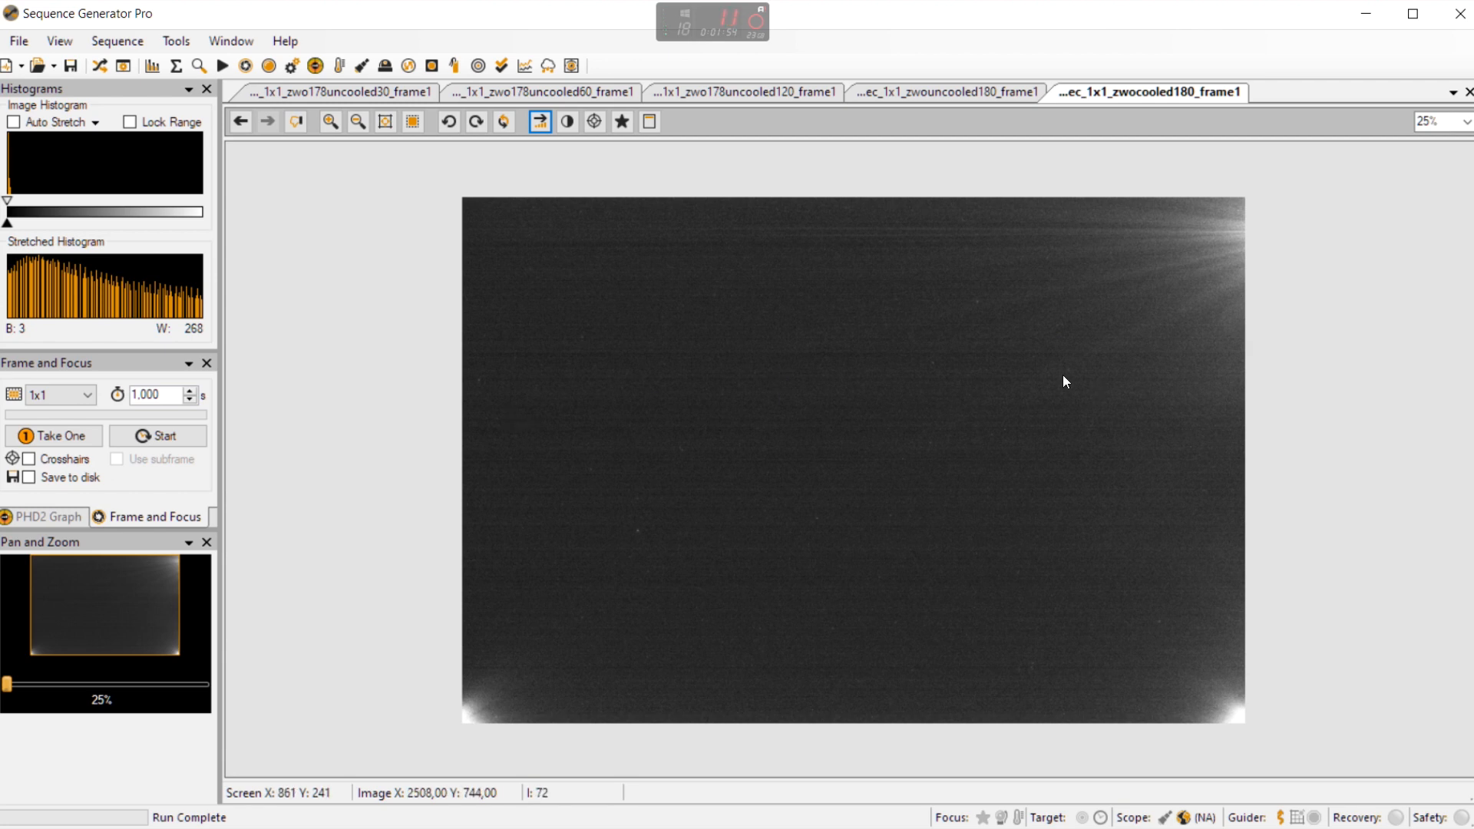
{"action": "left_click", "coordinate": [329, 122]}
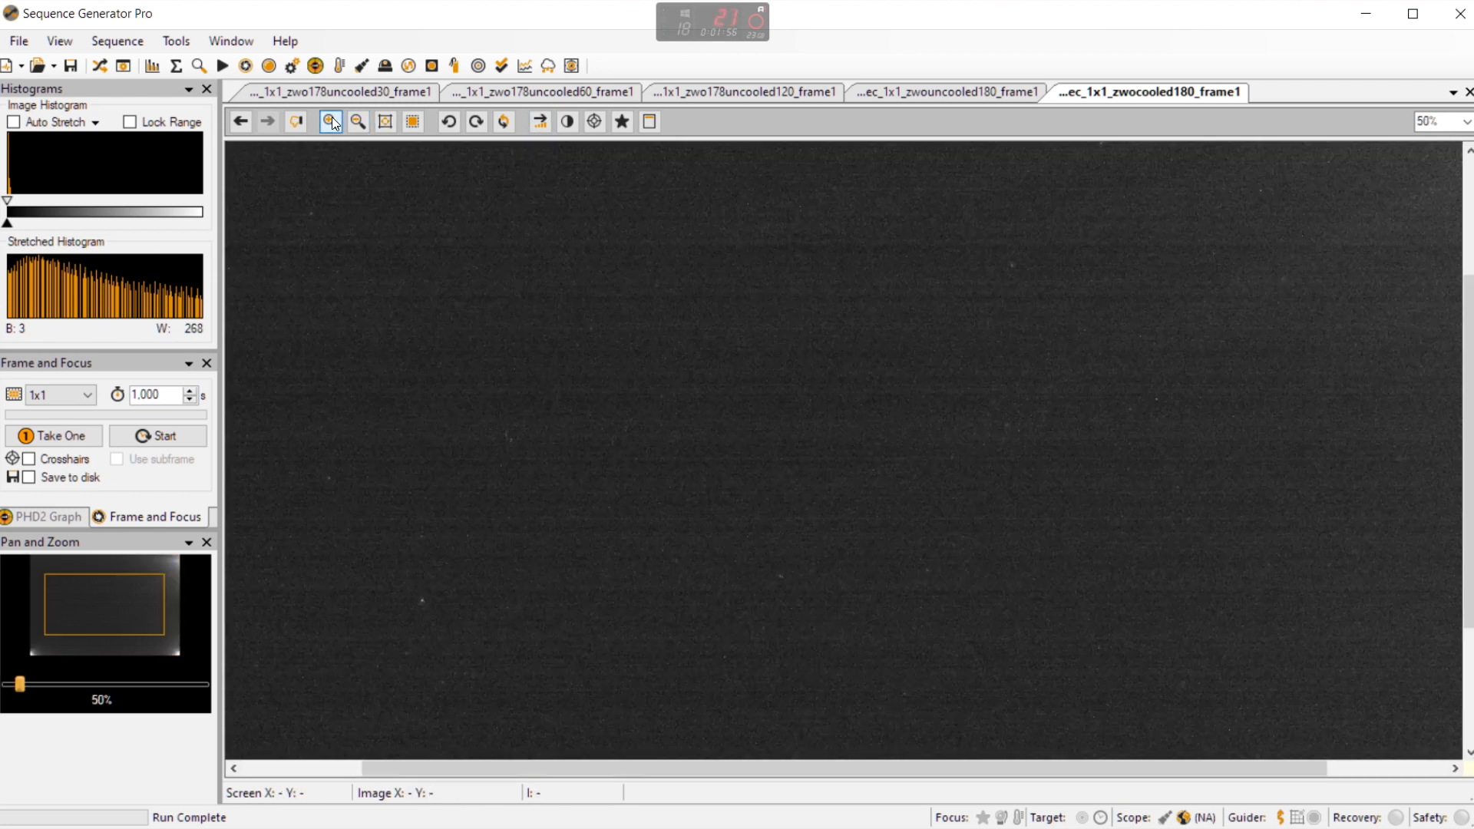
{"action": "left_click", "coordinate": [331, 121]}
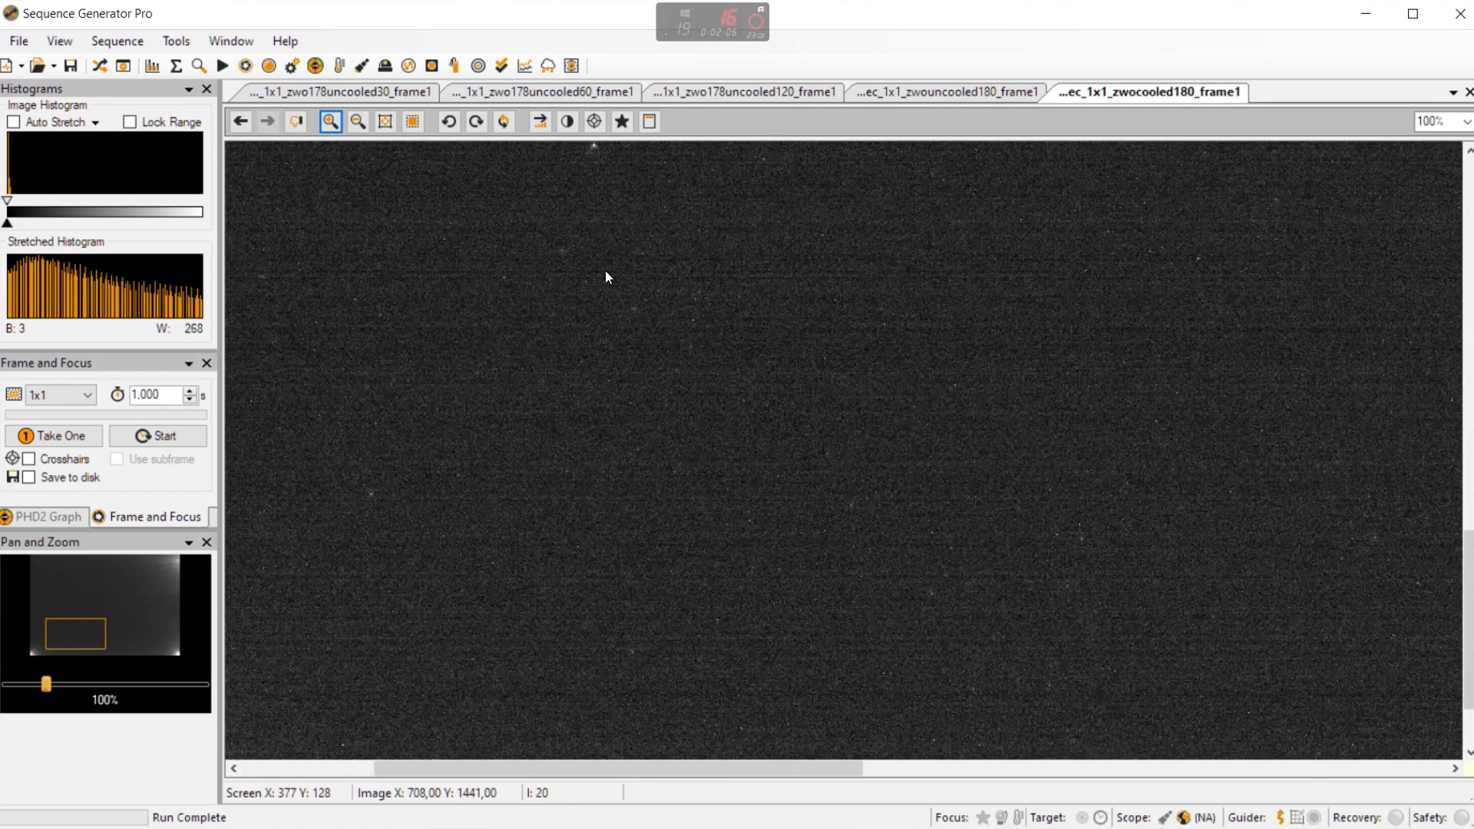
{"action": "left_click", "coordinate": [356, 121]}
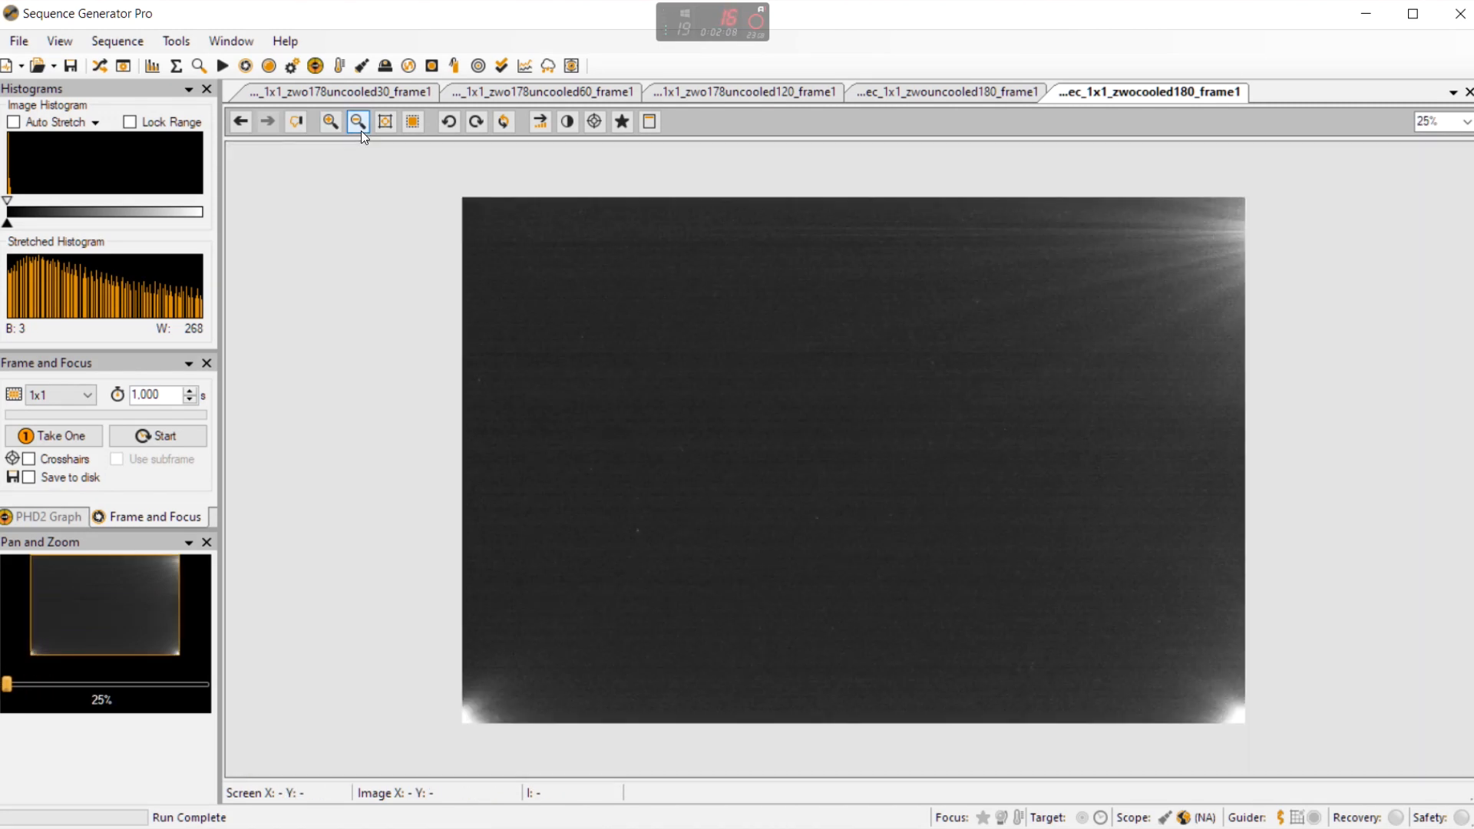